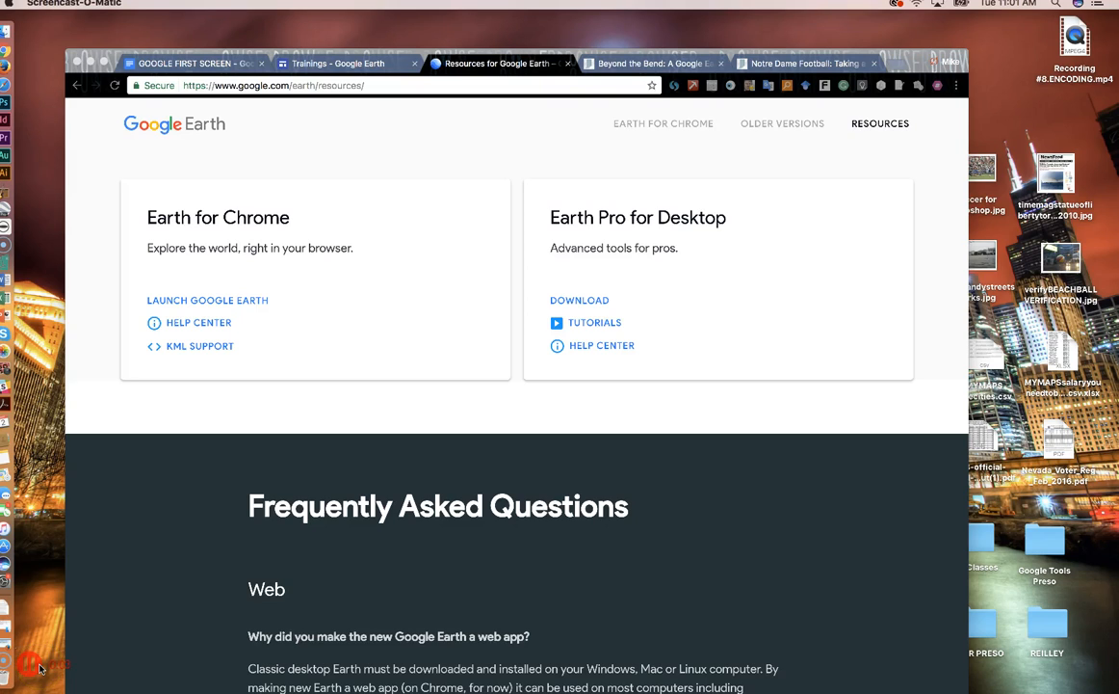
pyautogui.moveTo(624, 227)
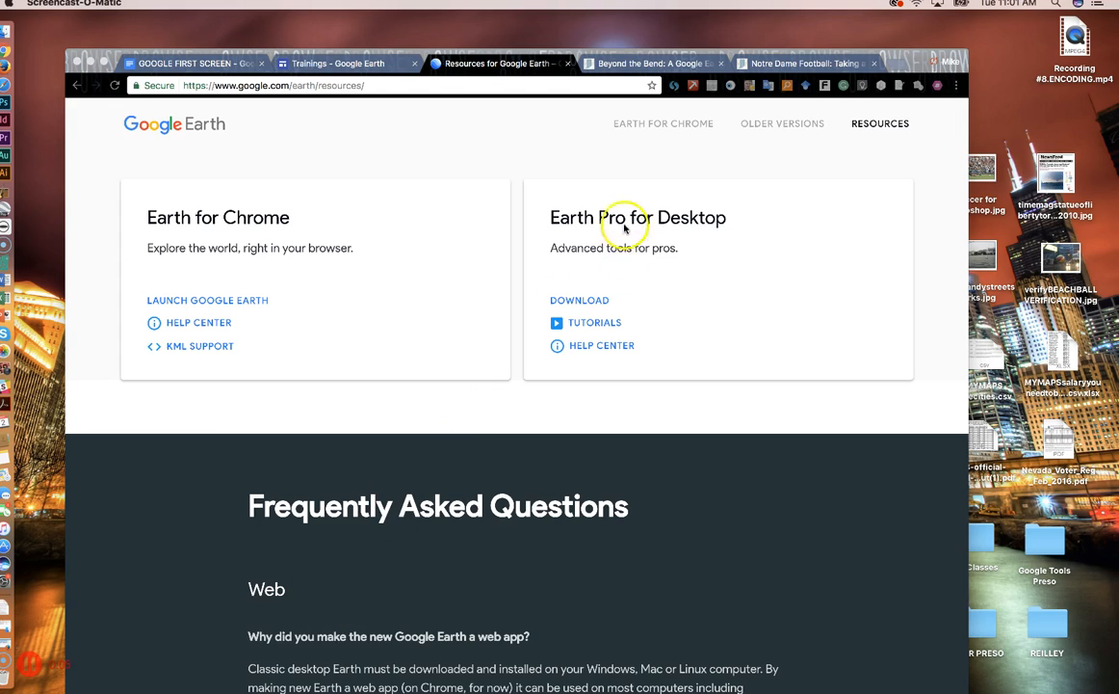
pyautogui.moveTo(590, 235)
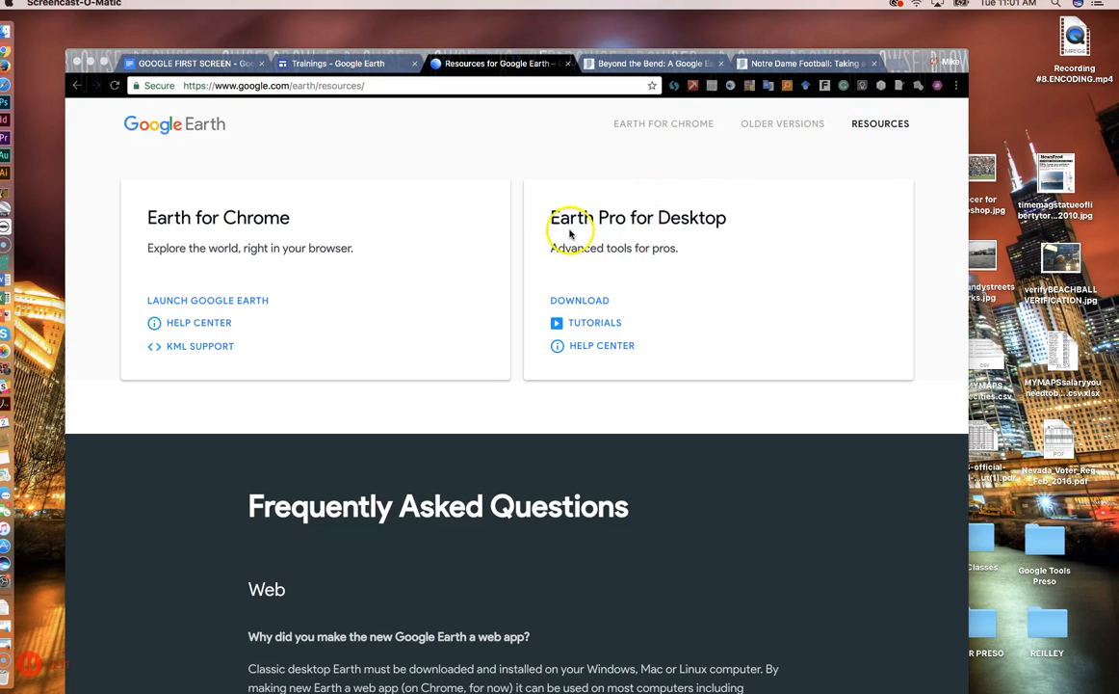
pyautogui.moveTo(605, 289)
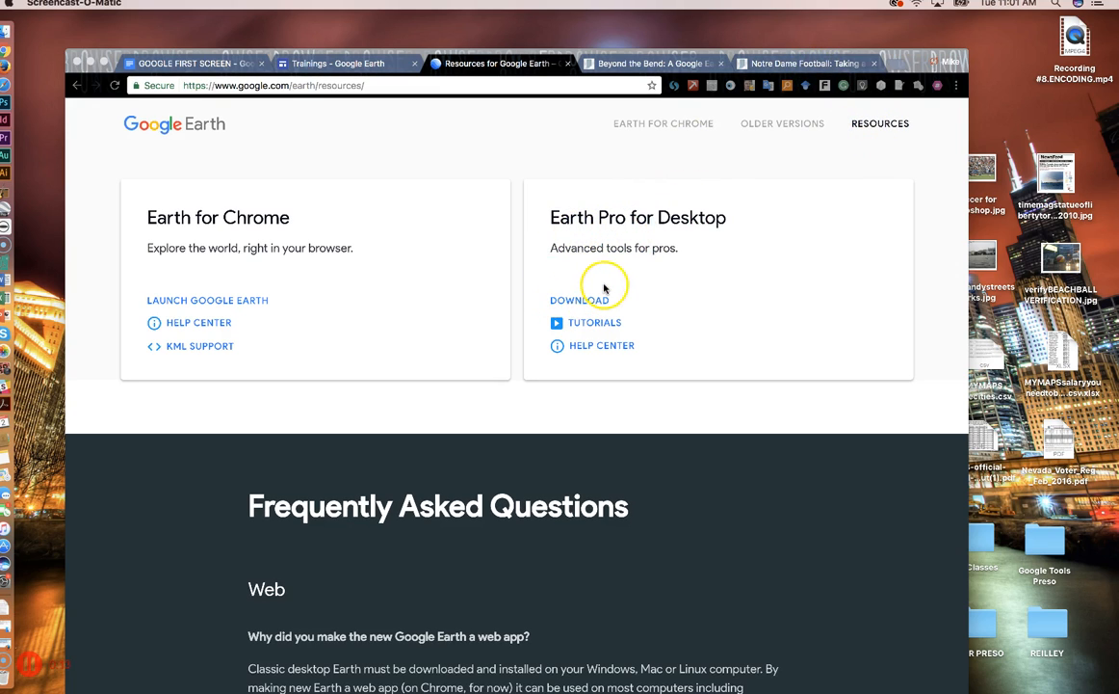
pyautogui.moveTo(605, 289)
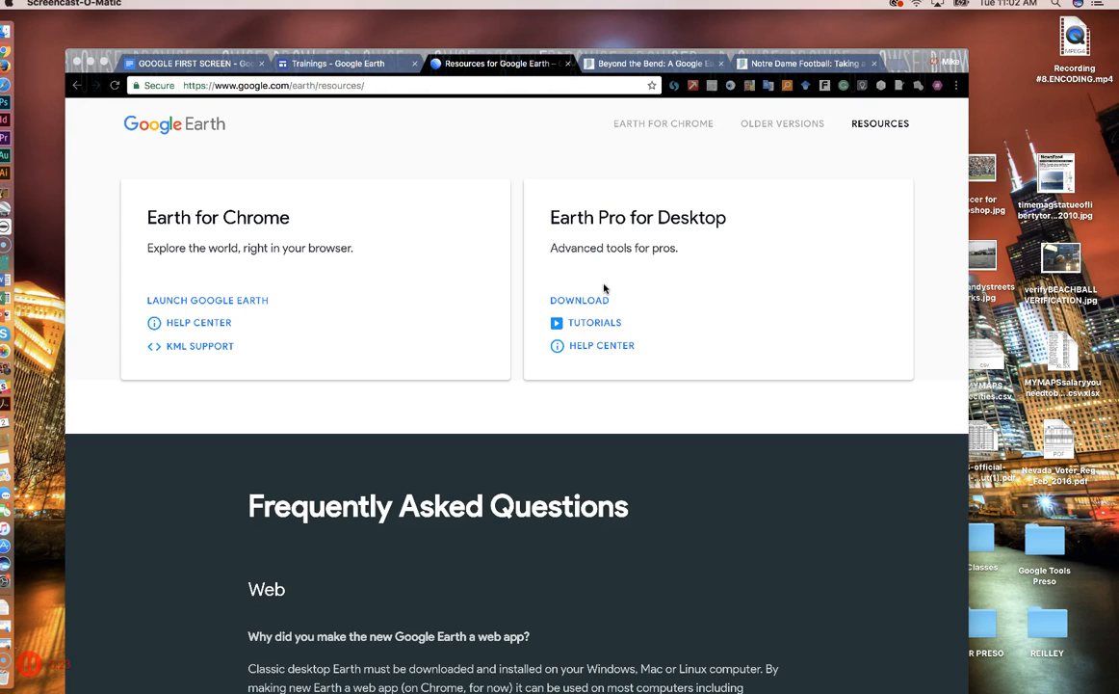
pyautogui.moveTo(640, 54)
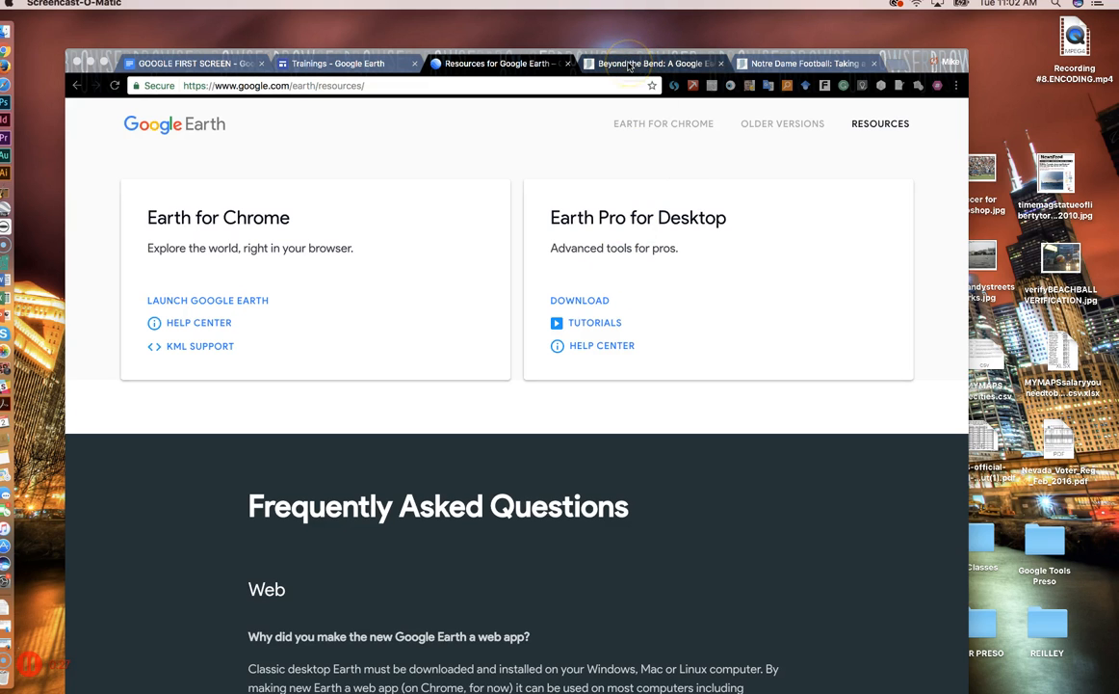
# Switch to the Beyond the Bend article and read down into the Butte and Berkeley Pit section
pyautogui.click(655, 64)
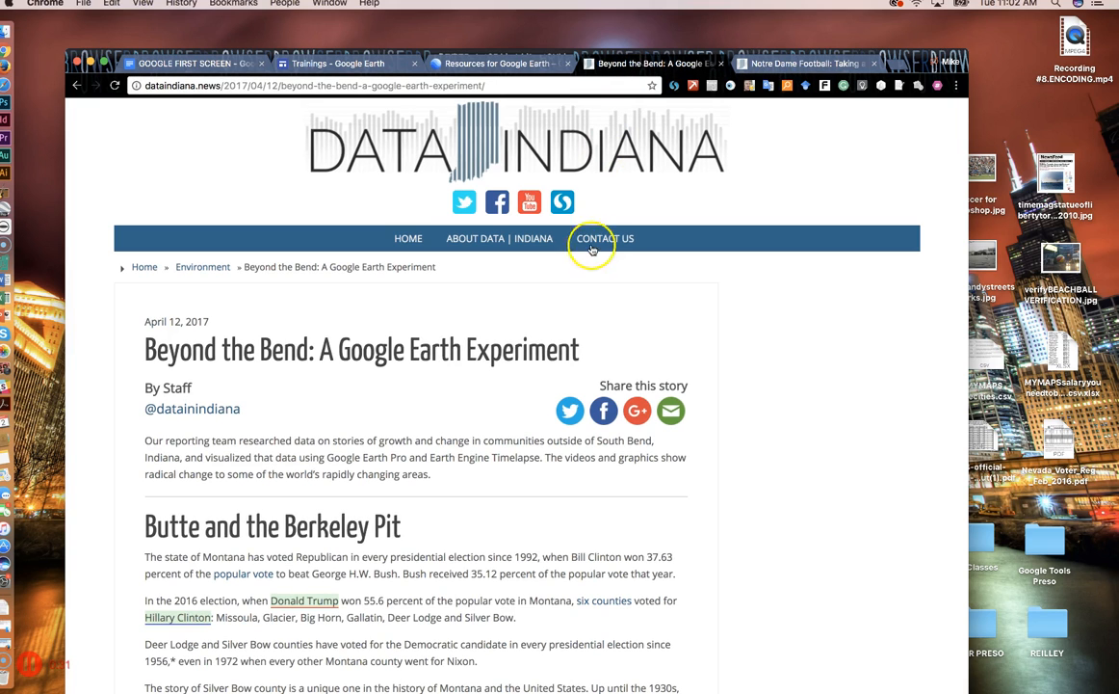
pyautogui.scroll(-3)
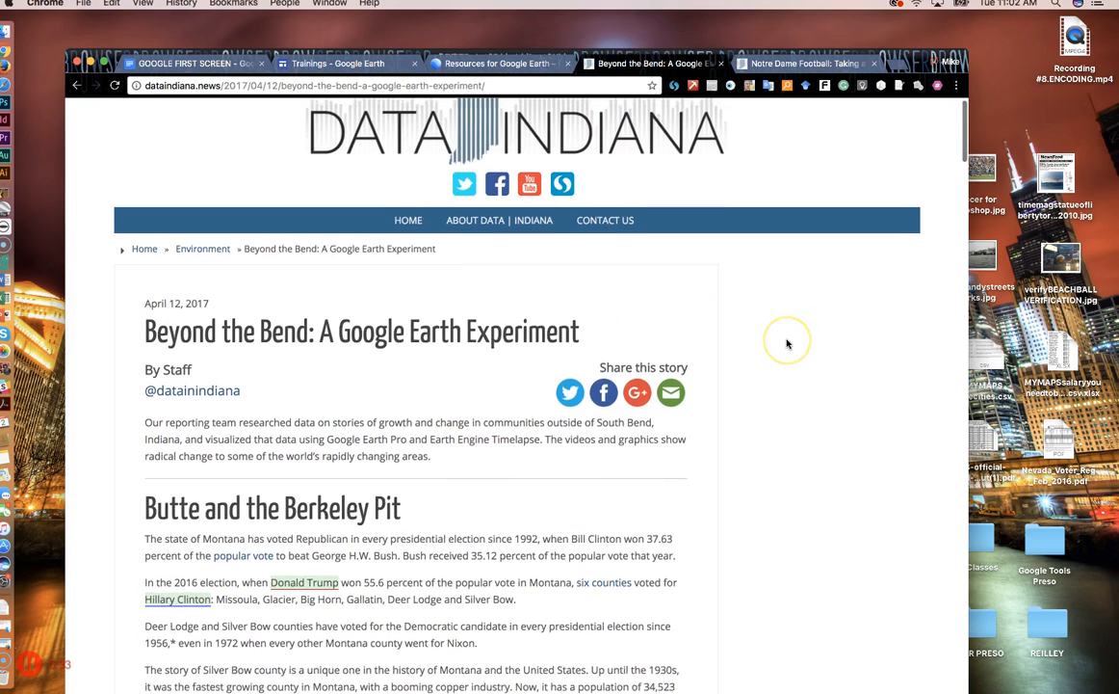
pyautogui.scroll(-3)
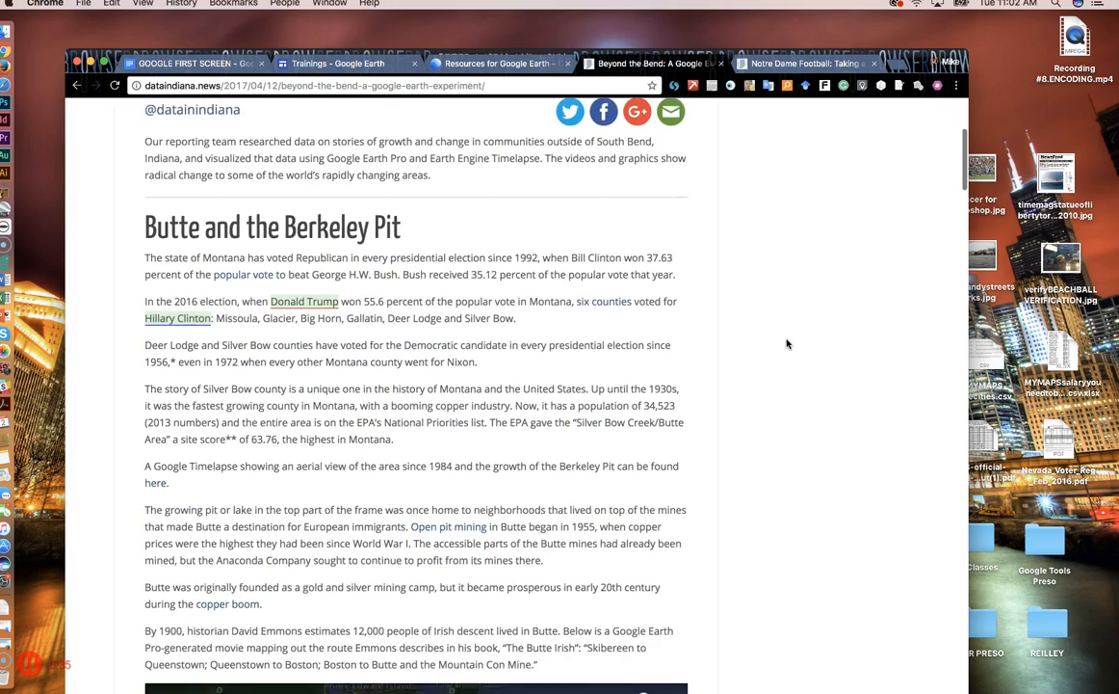
pyautogui.scroll(3)
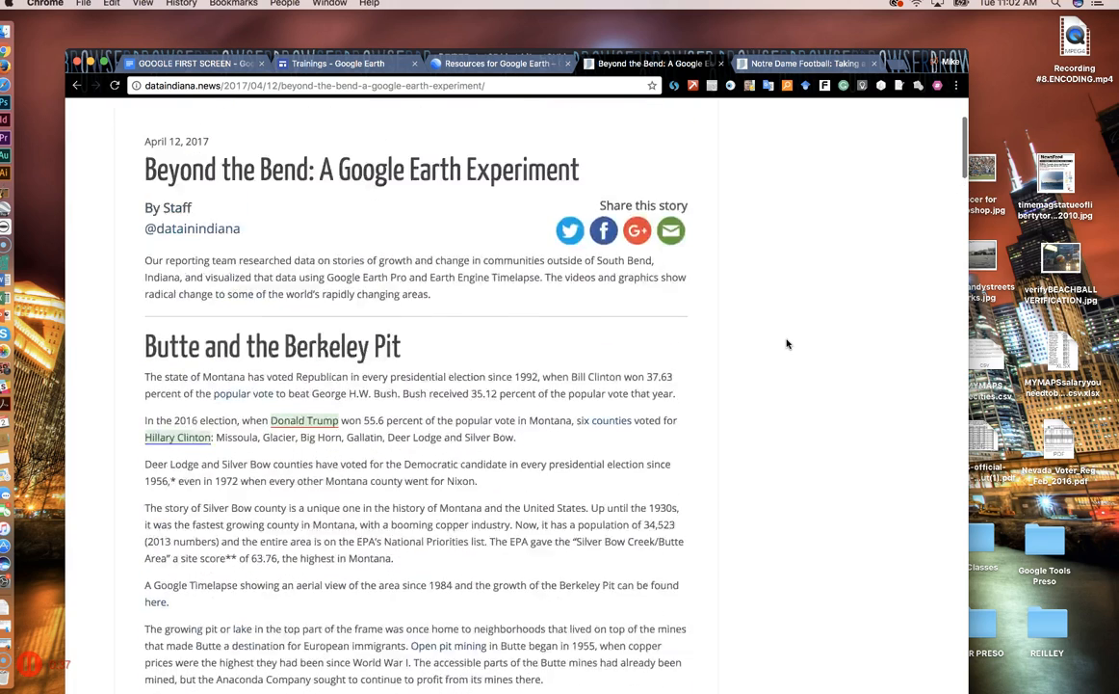
pyautogui.scroll(3)
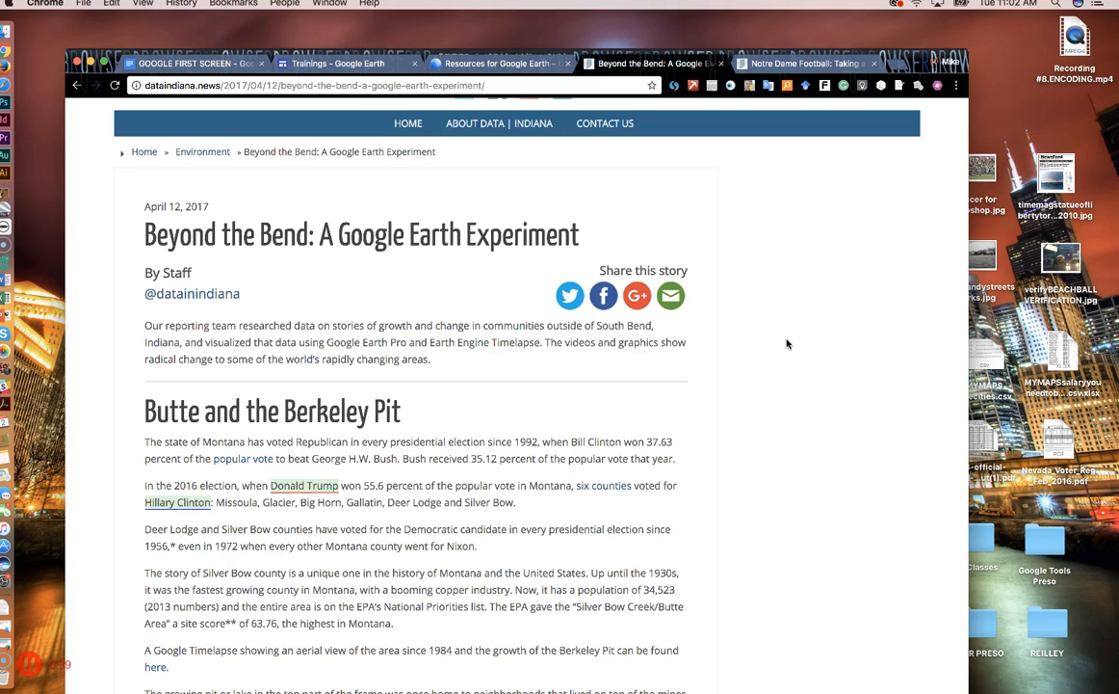
pyautogui.scroll(-3)
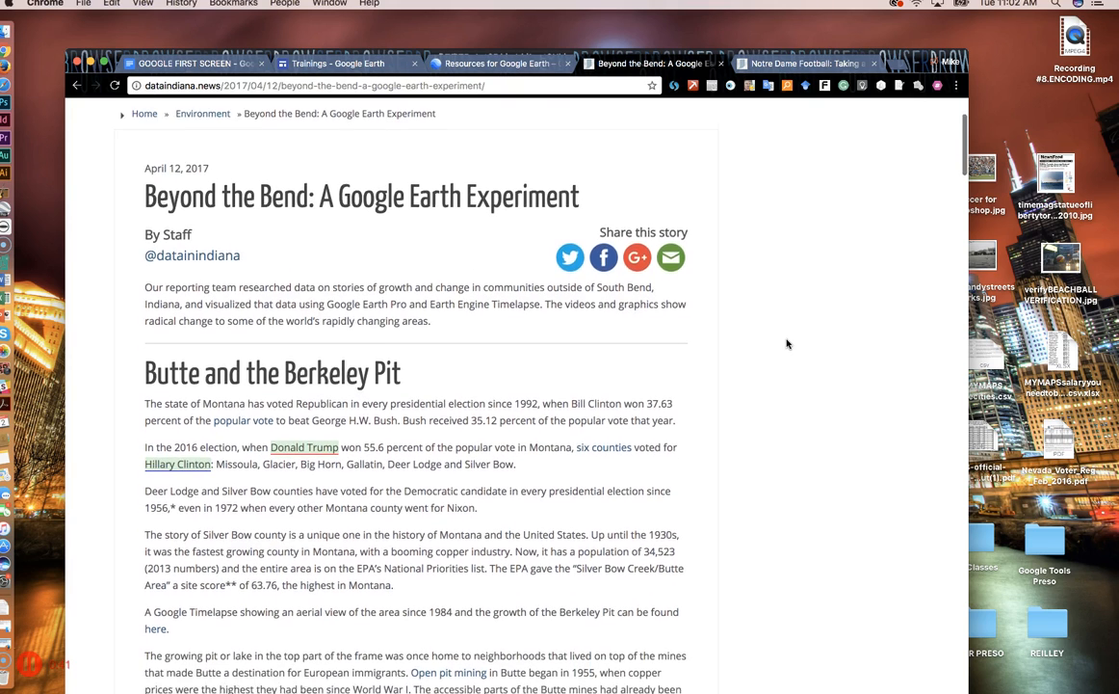
pyautogui.scroll(-3)
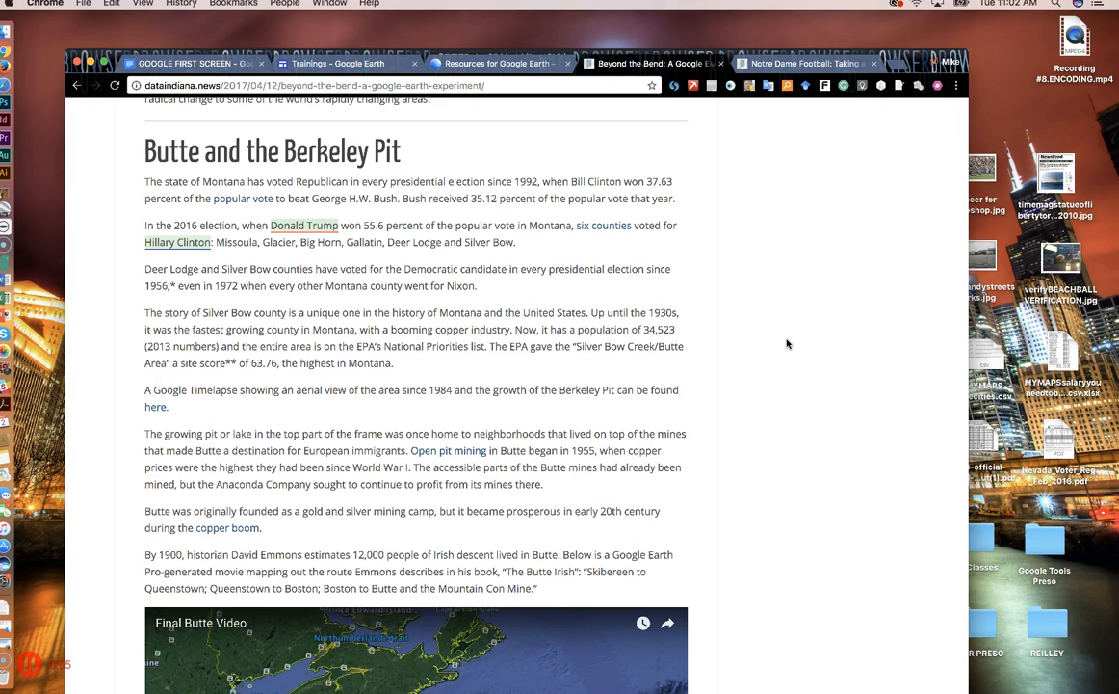
pyautogui.moveTo(732, 368)
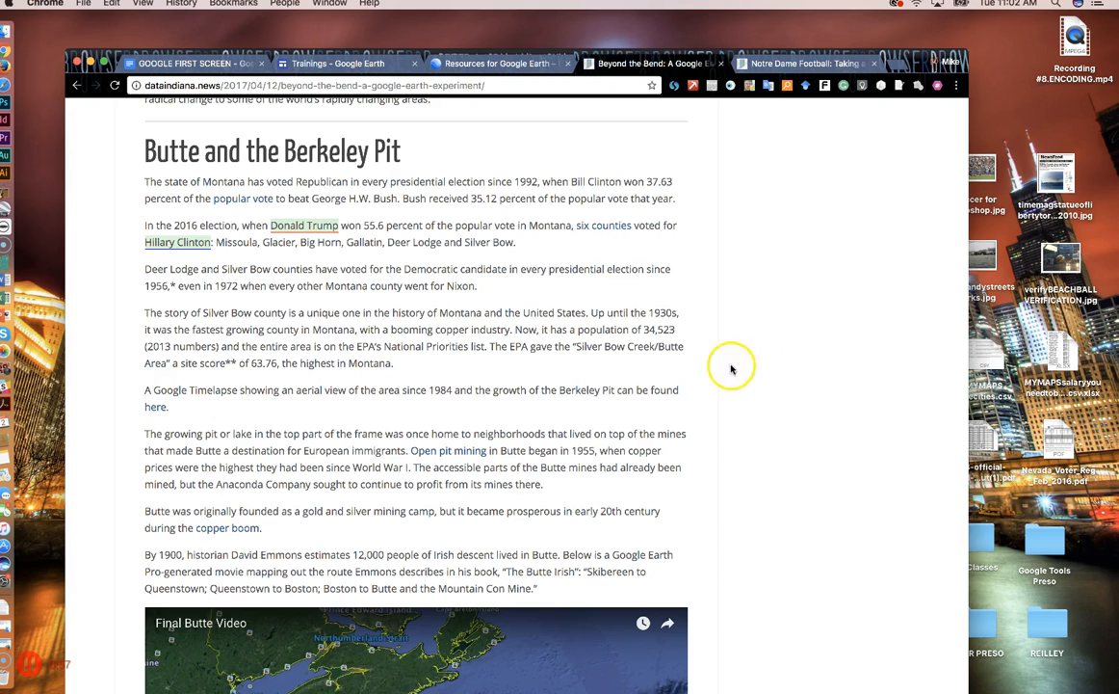
pyautogui.moveTo(811, 389)
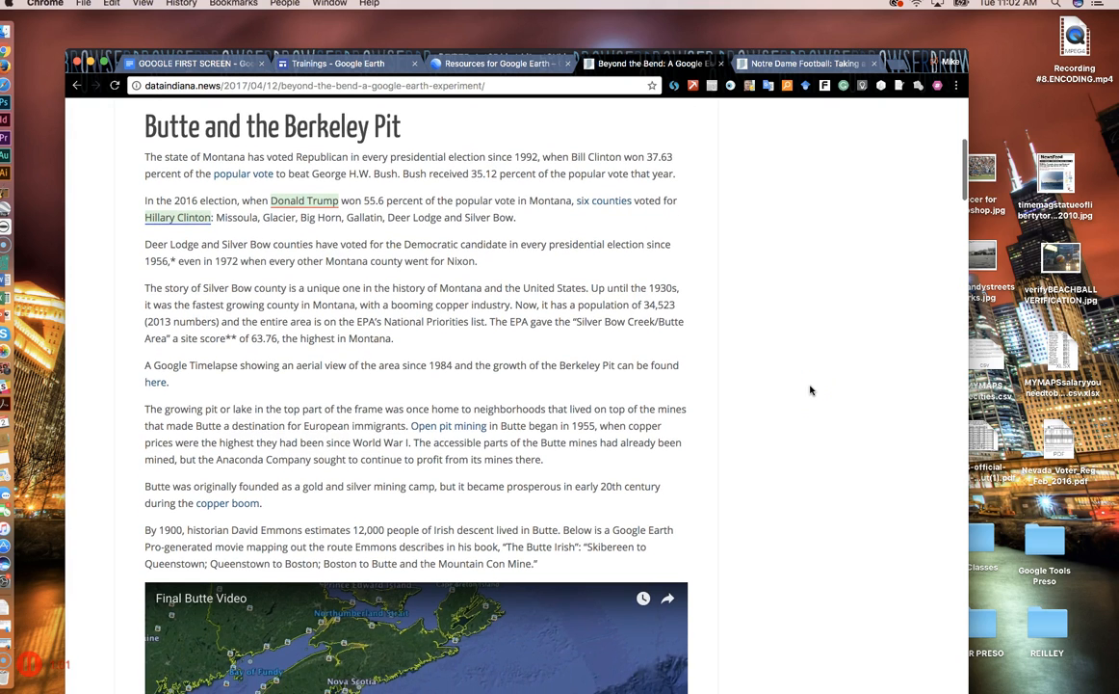
# Continue down the article until the embedded Final Butte Video tour is in view
pyautogui.scroll(-3)
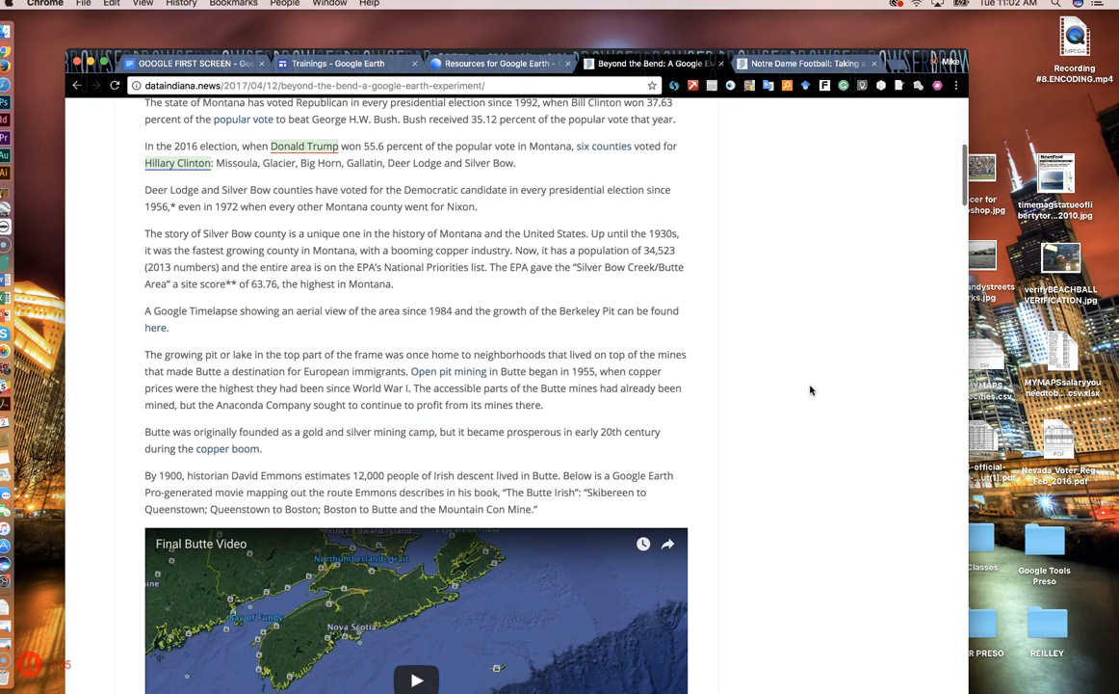
pyautogui.scroll(3)
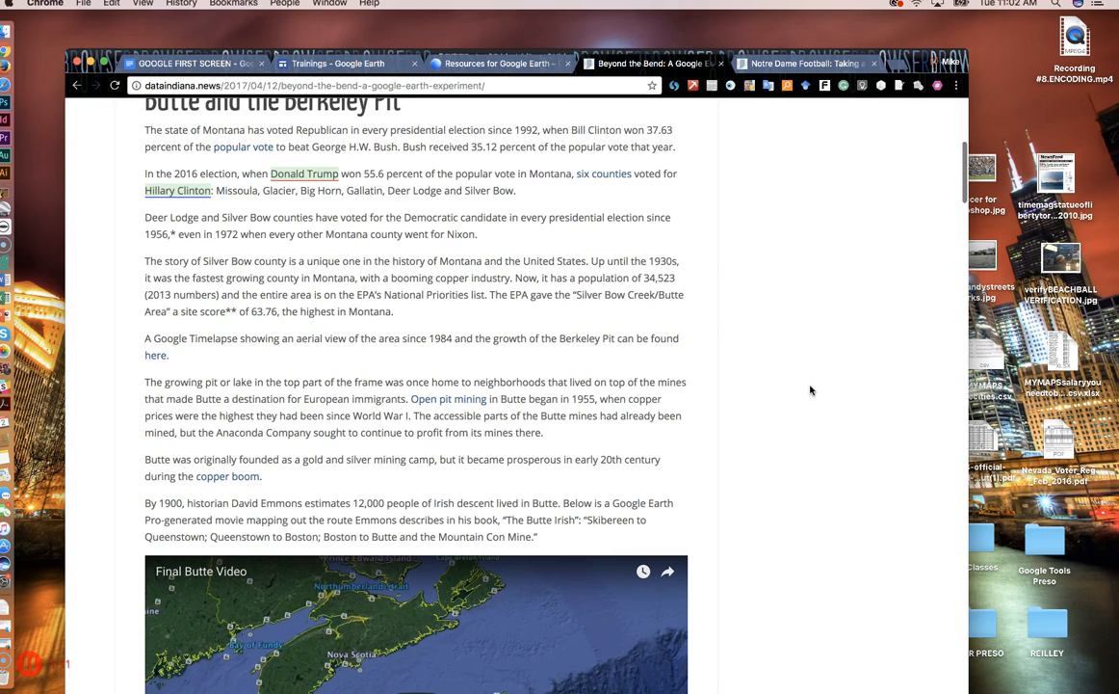
pyautogui.scroll(-3)
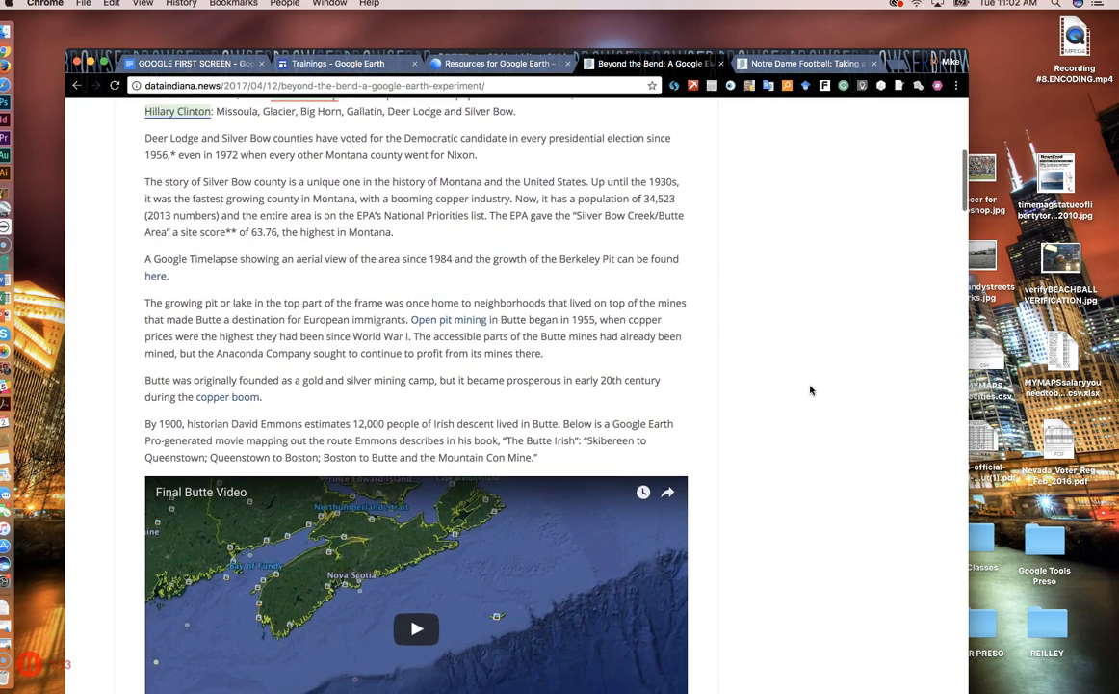
pyautogui.scroll(-3)
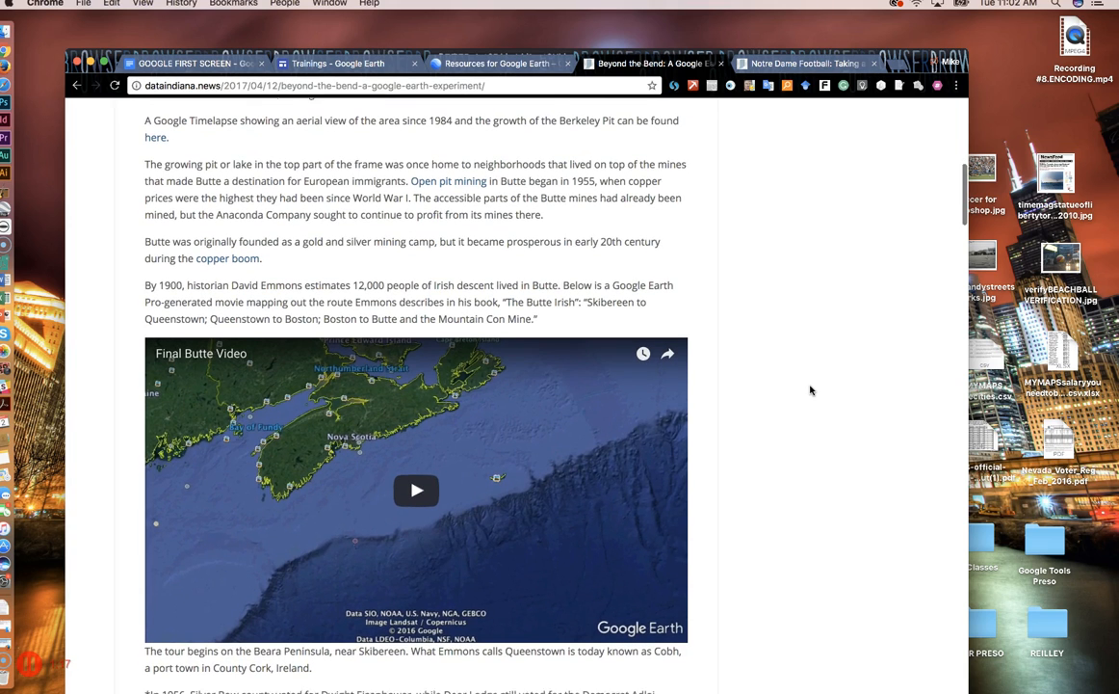
pyautogui.scroll(-3)
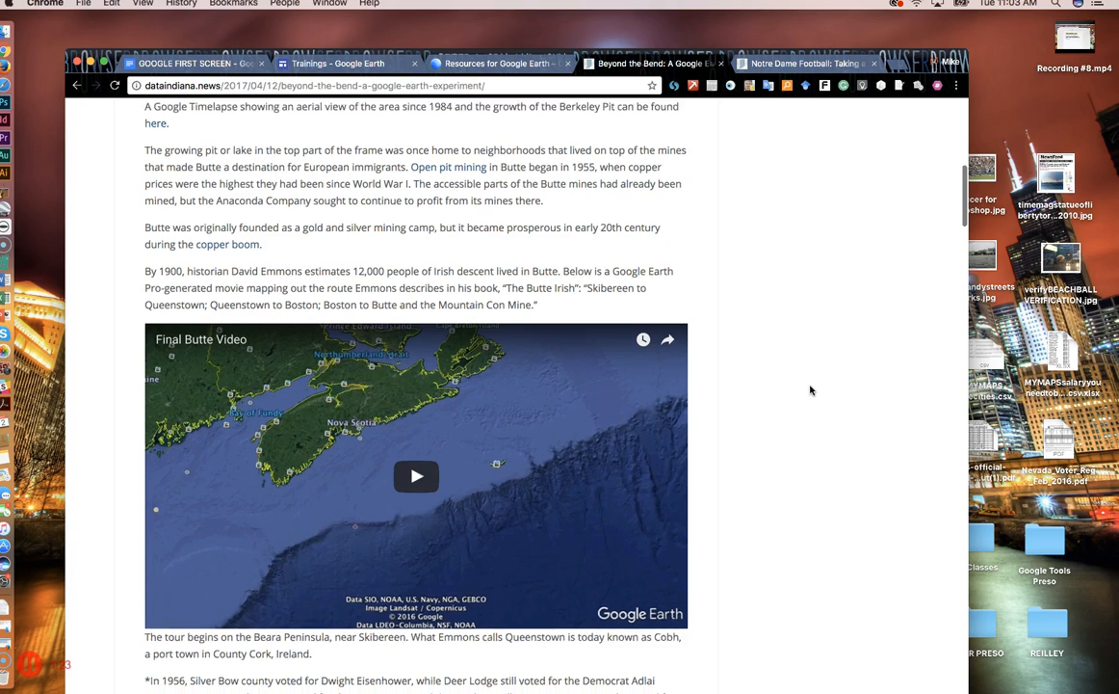
pyautogui.scroll(-3)
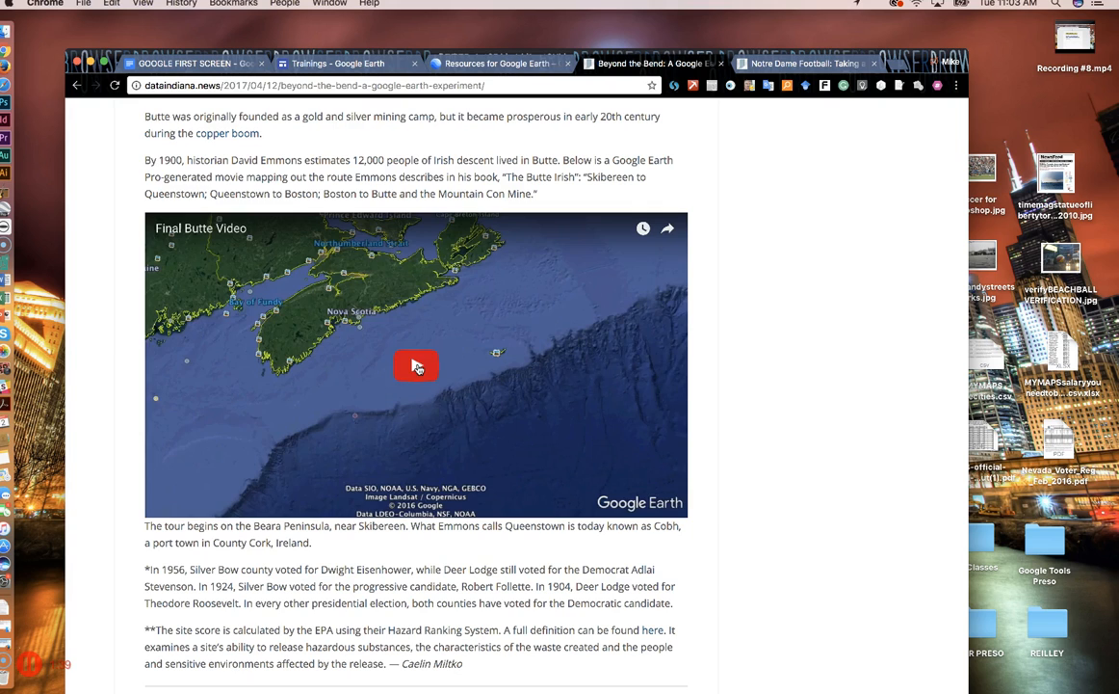
# Play the Final Butte Video through to the Berkeley Pit aerial view, then pause it
pyautogui.click(416, 366)
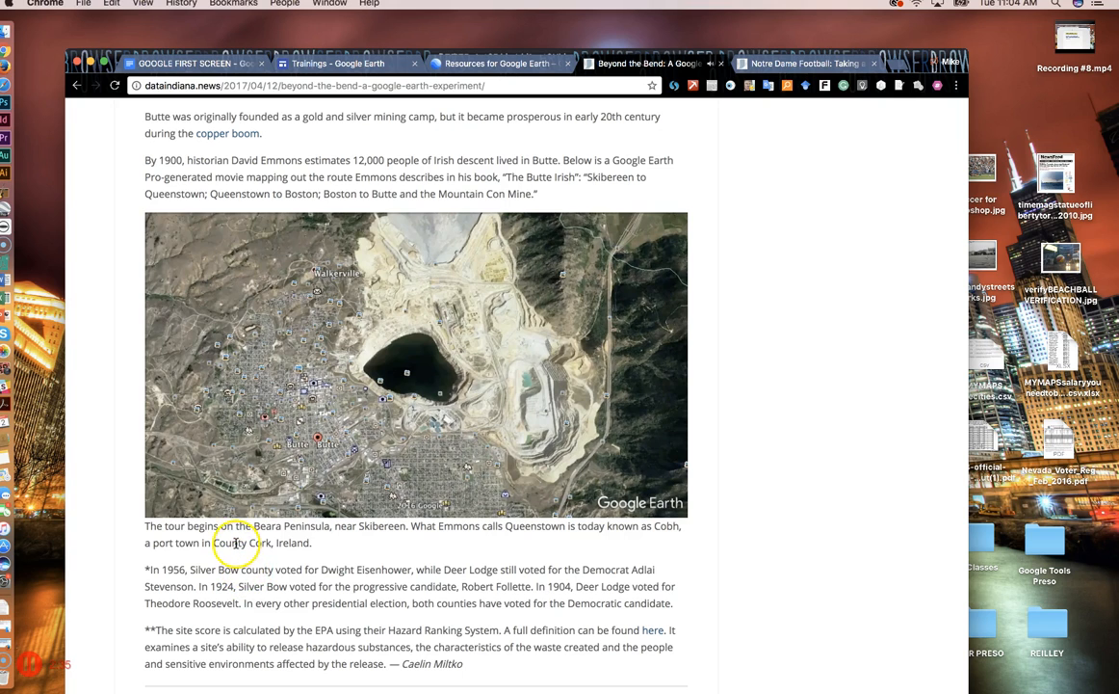
pyautogui.click(416, 364)
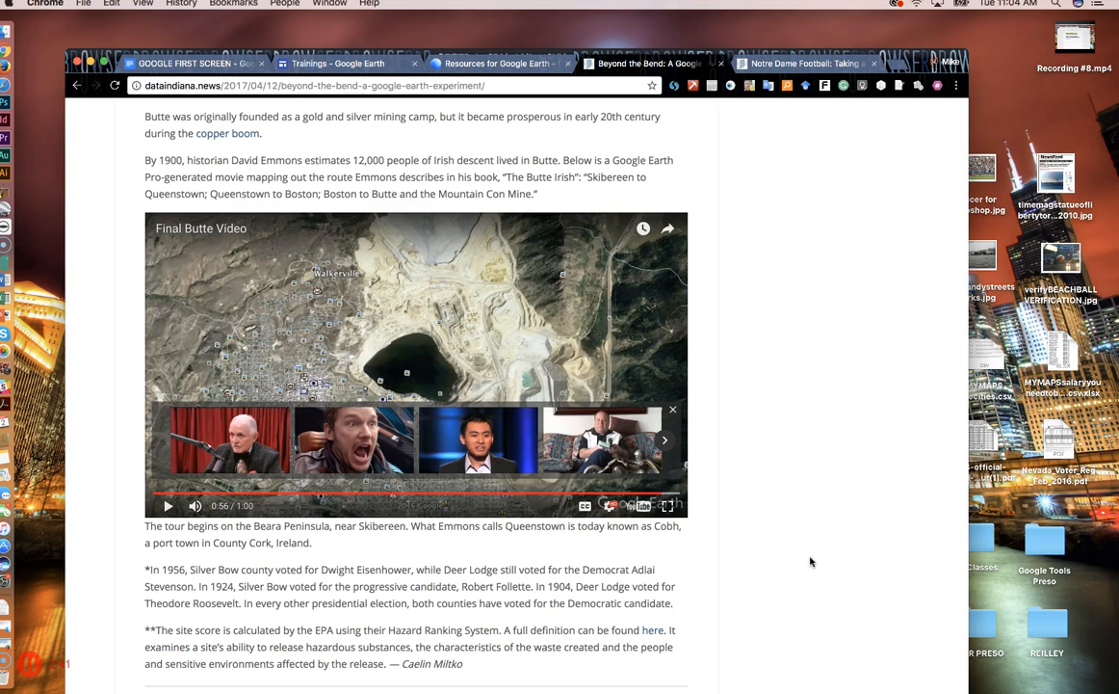
# Play the Premier League Stadium Tour video and pause it about half a minute in
pyautogui.scroll(-3)
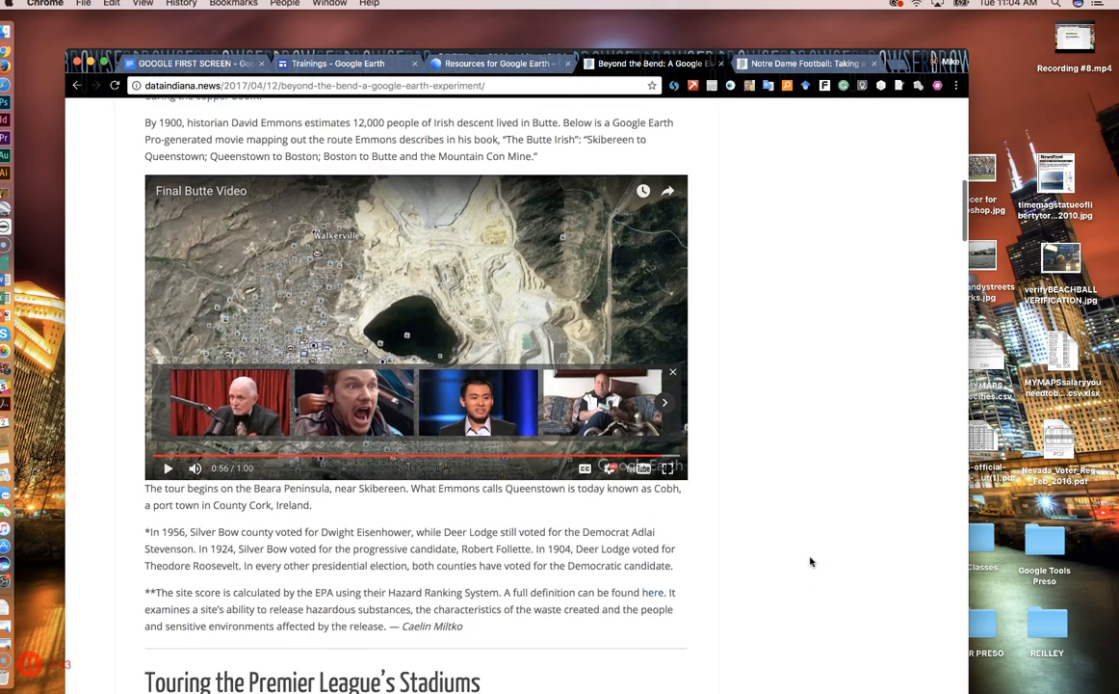
pyautogui.scroll(-3)
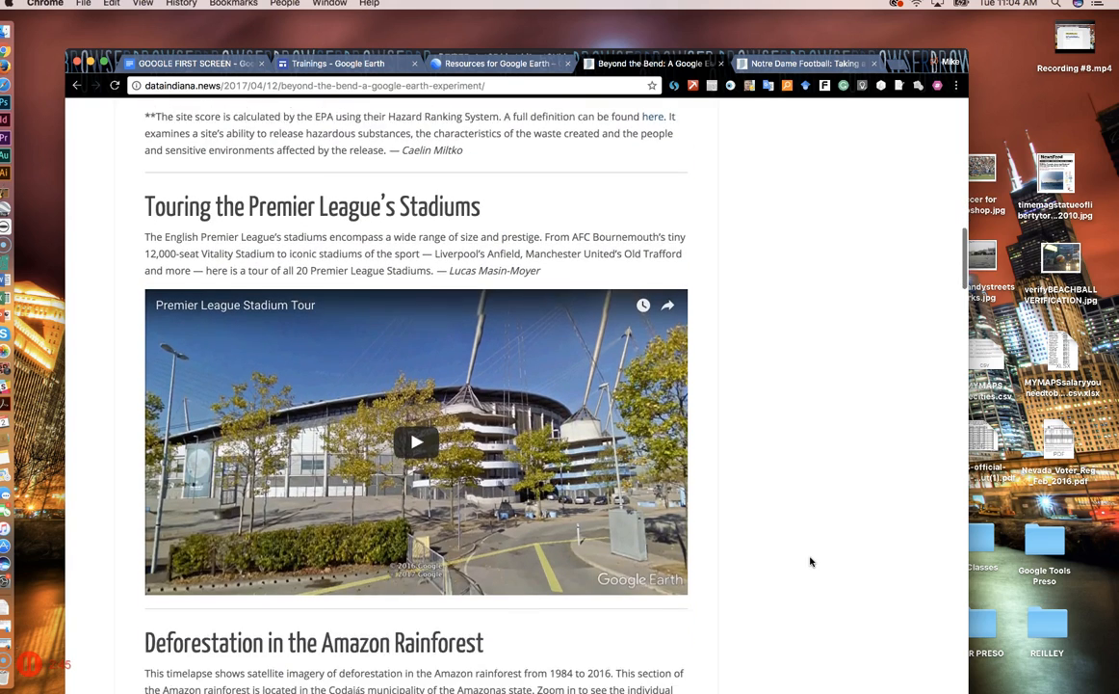
pyautogui.scroll(-3)
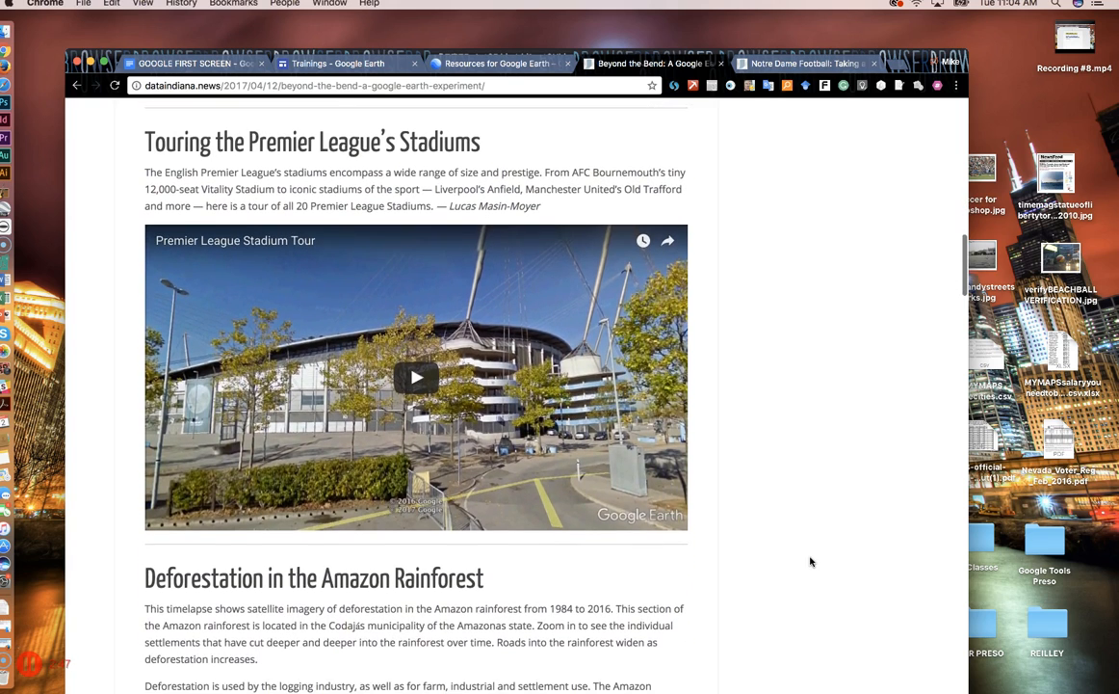
pyautogui.moveTo(520, 454)
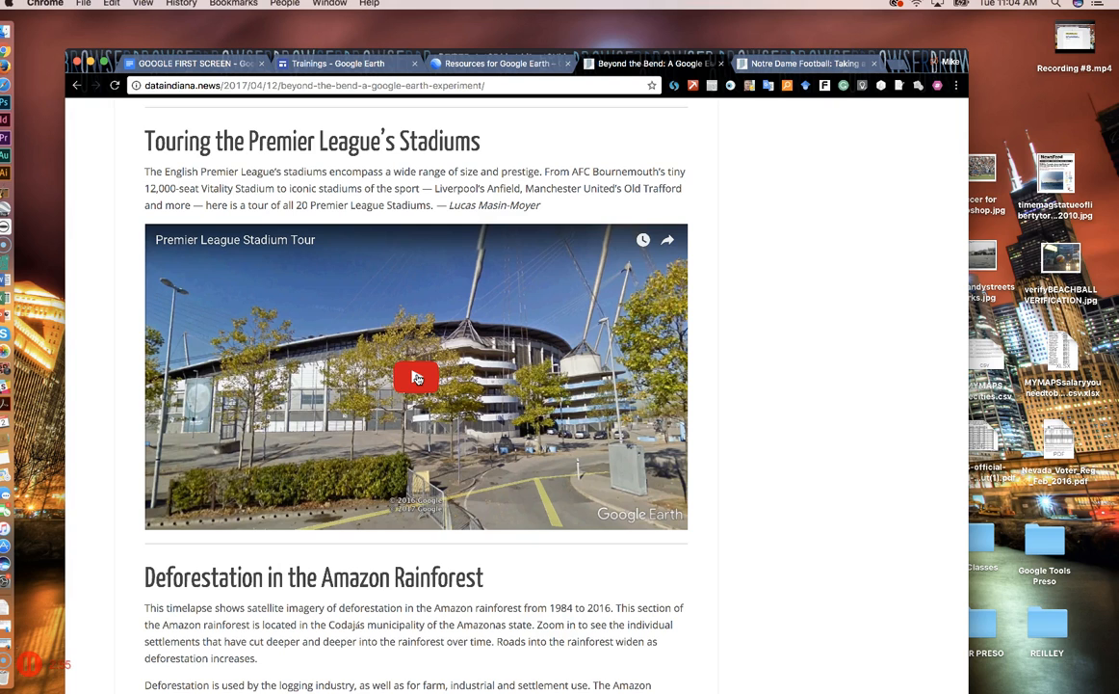
pyautogui.click(416, 375)
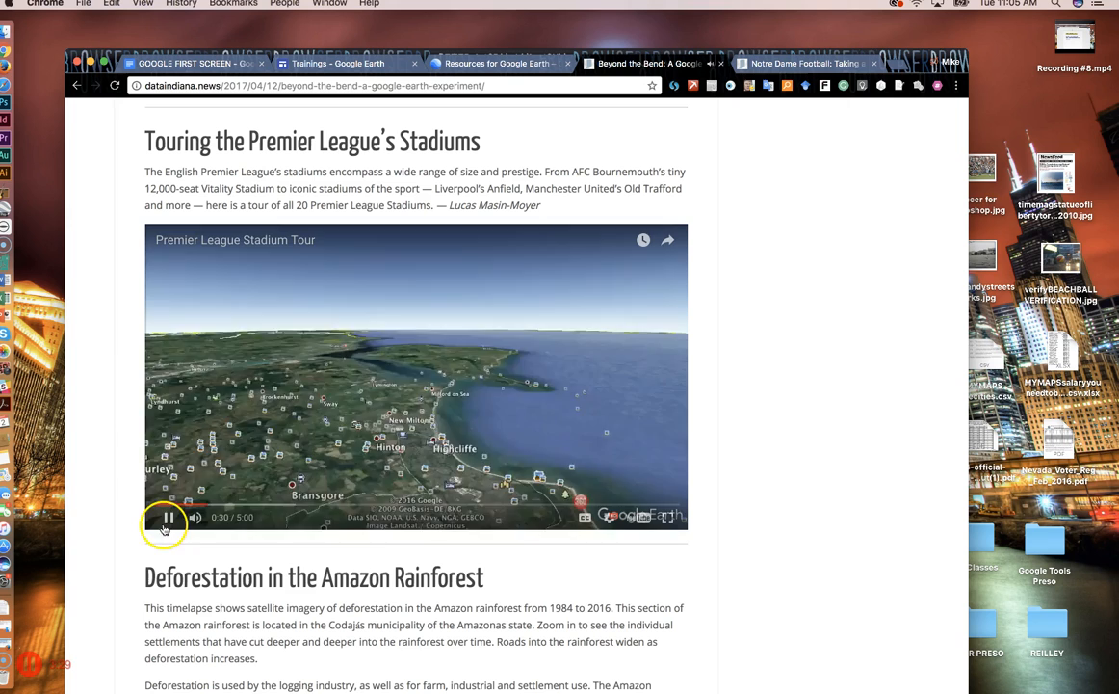
pyautogui.click(165, 516)
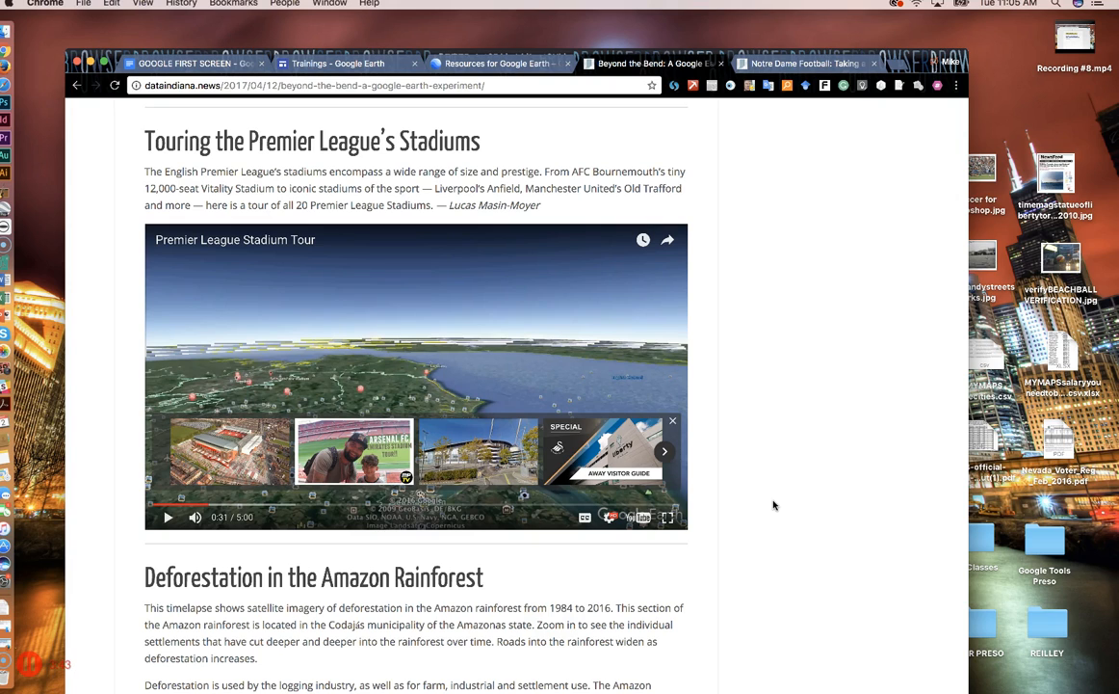
# Move past the Amazon timelapse, run and pause the Hong Kong airport timelapse, then head toward Lake Mead
pyautogui.scroll(-3)
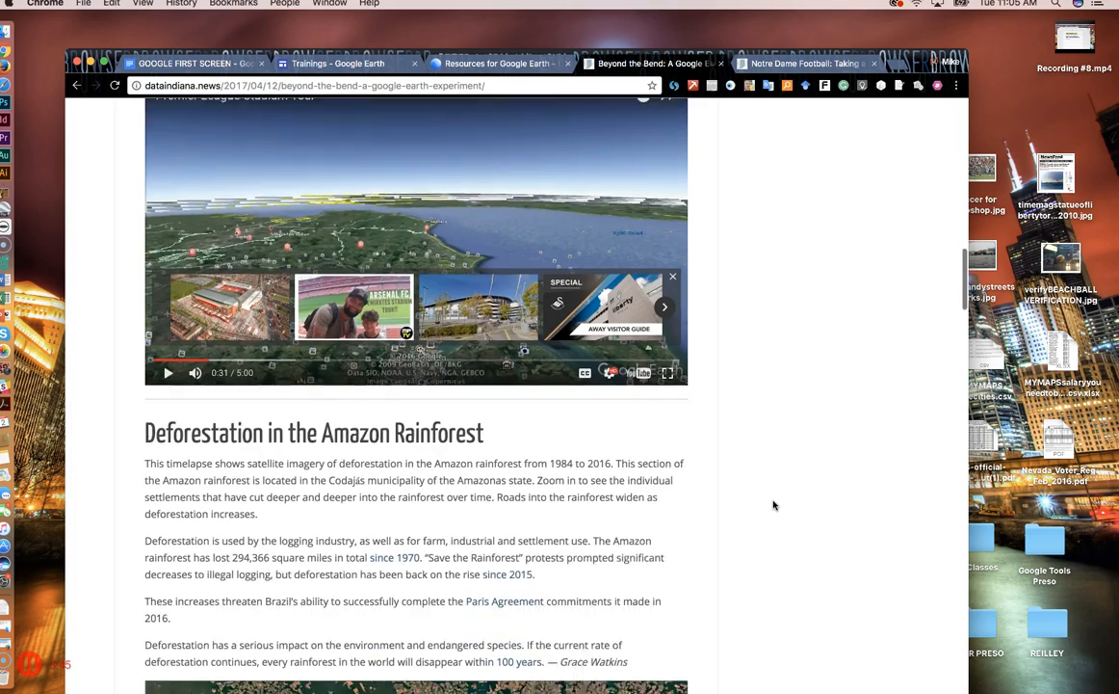
pyautogui.scroll(-3)
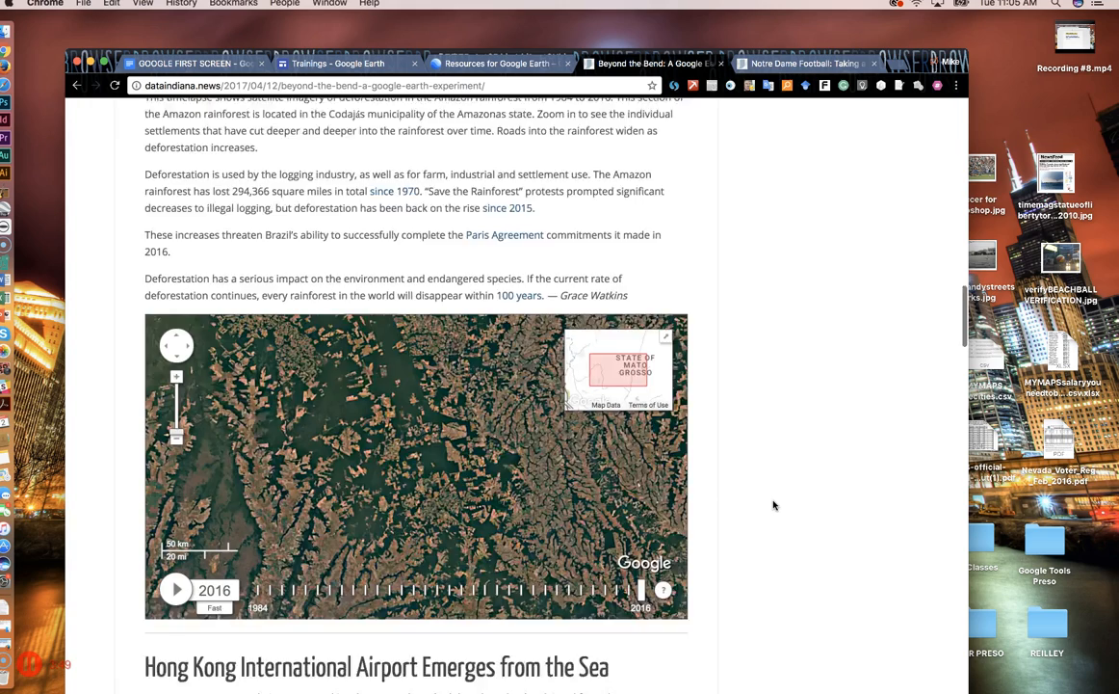
pyautogui.scroll(-3)
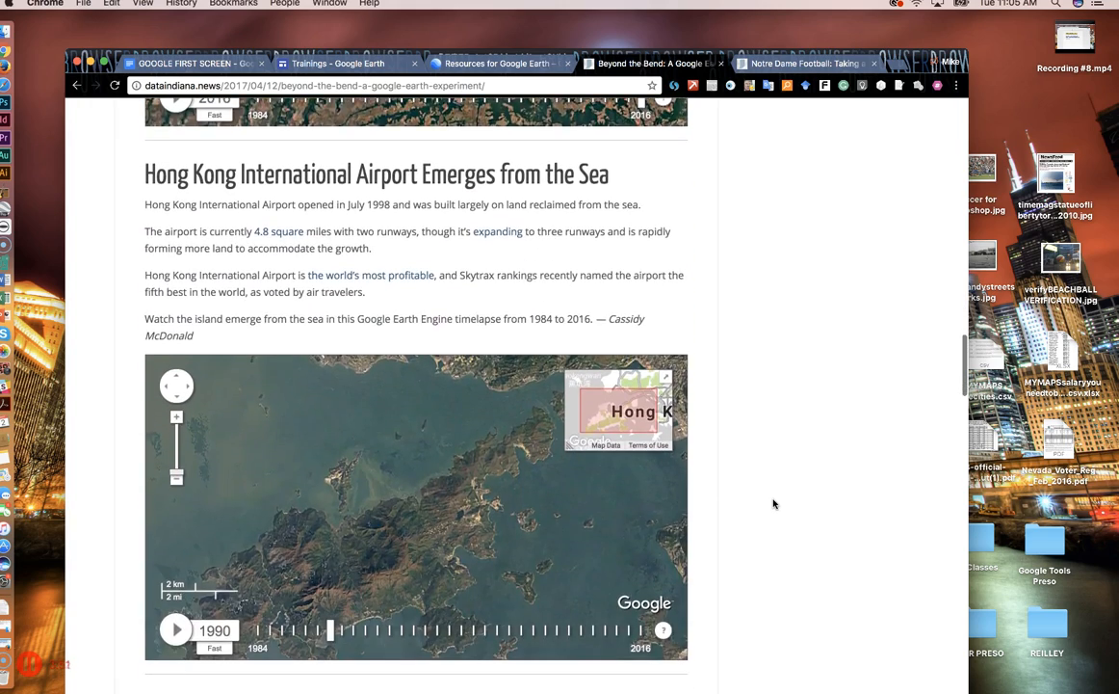
pyautogui.scroll(-3)
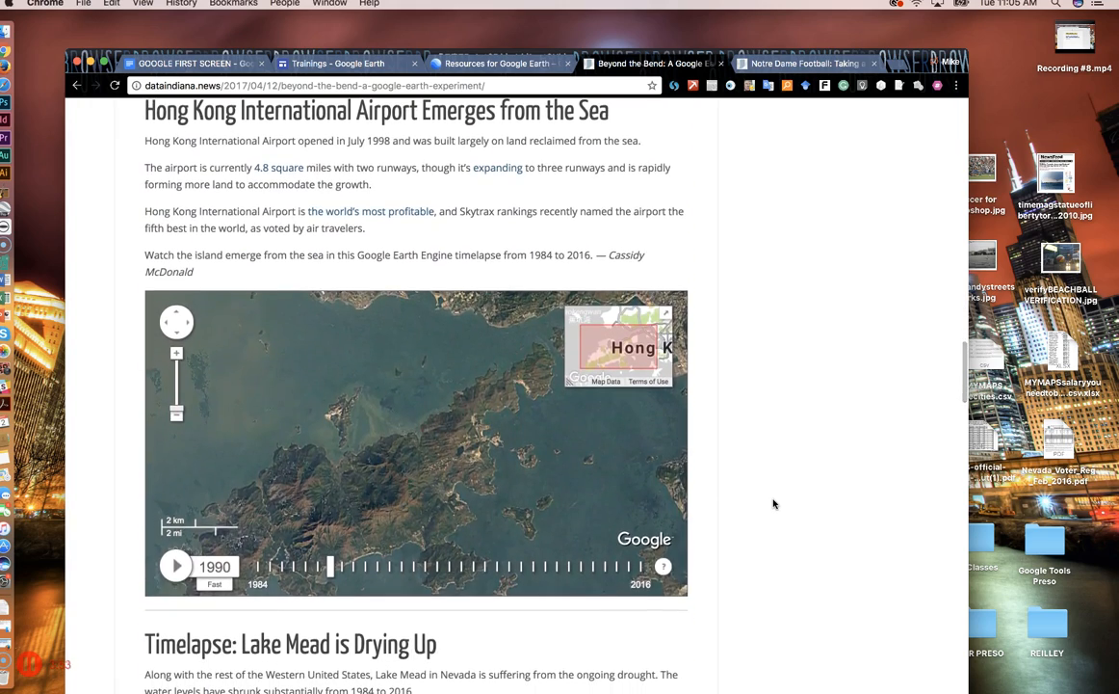
pyautogui.scroll(-3)
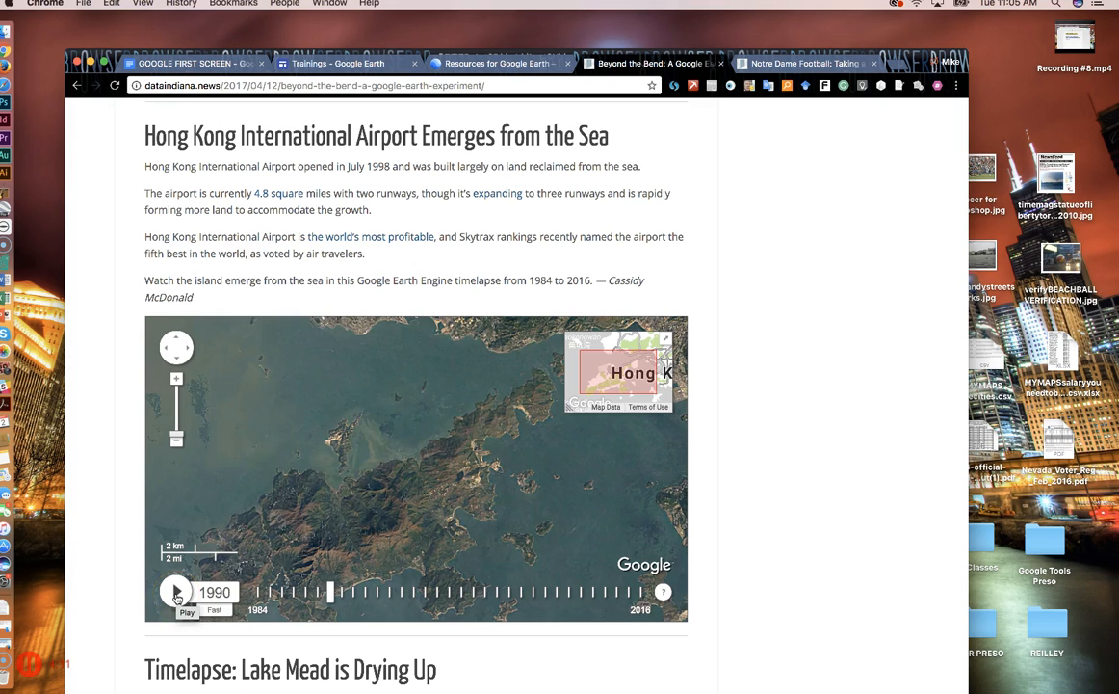
pyautogui.click(176, 592)
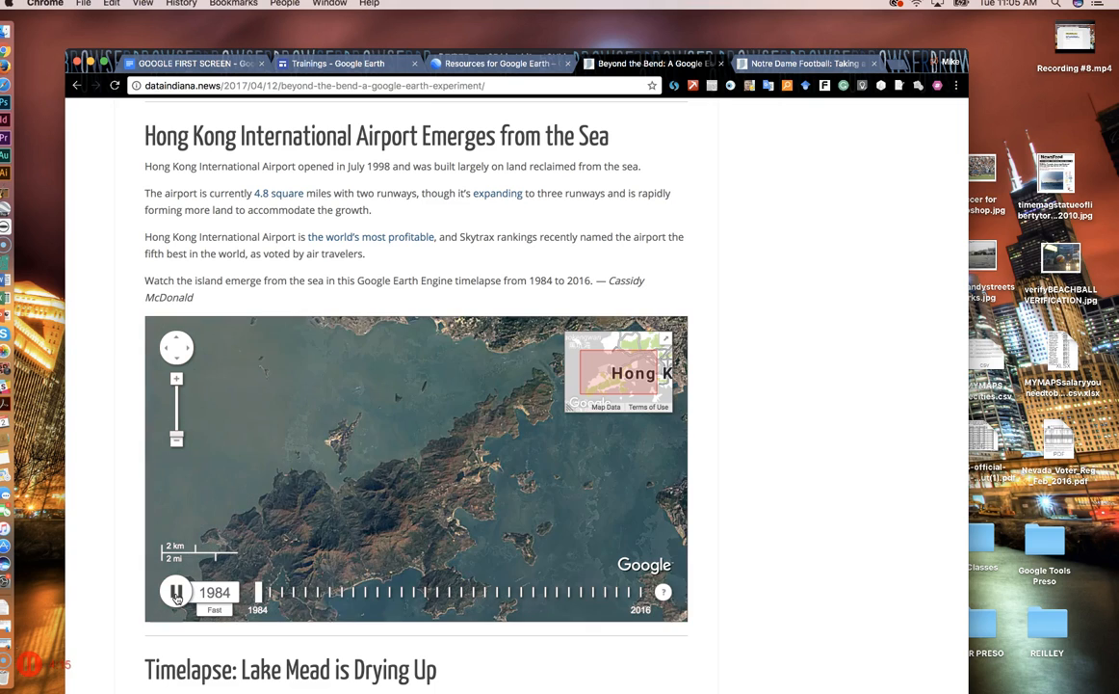
pyautogui.click(177, 592)
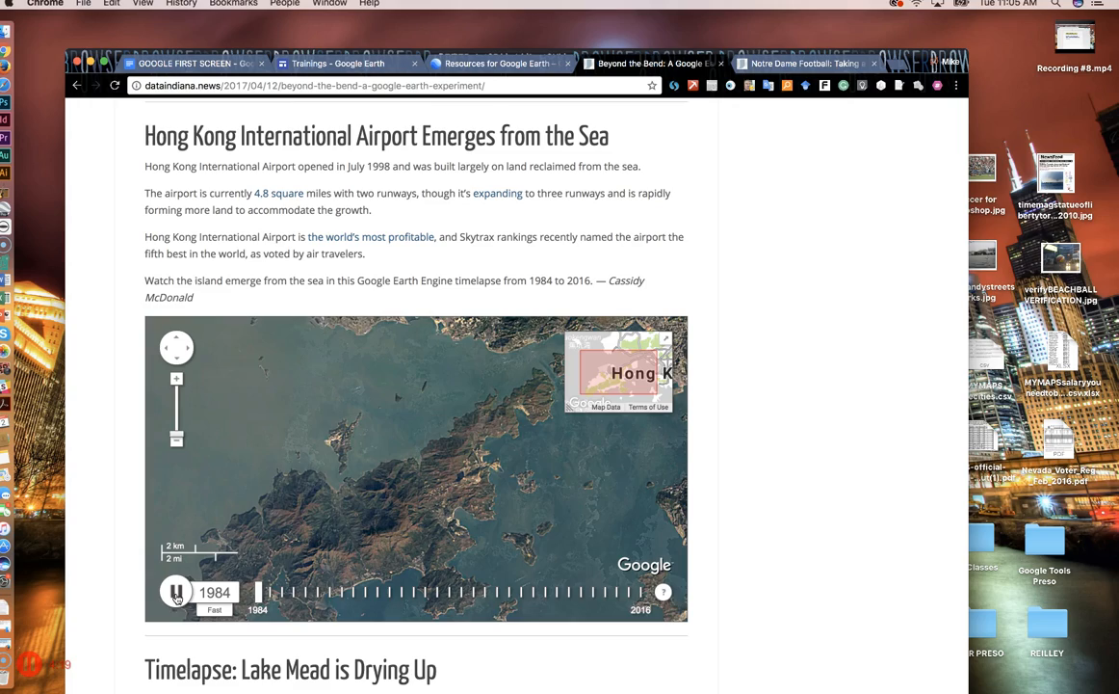
pyautogui.scroll(-3)
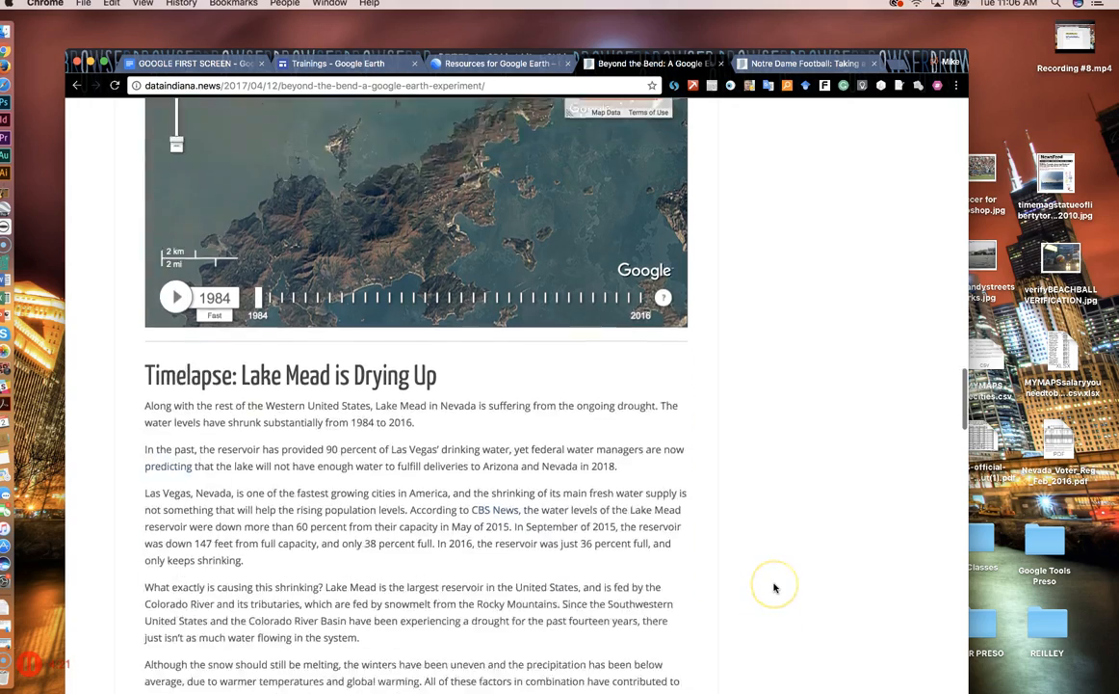
# Jump the Lake Mead Drying Up timelapse ahead to 2015 and resume playback
pyautogui.scroll(-3)
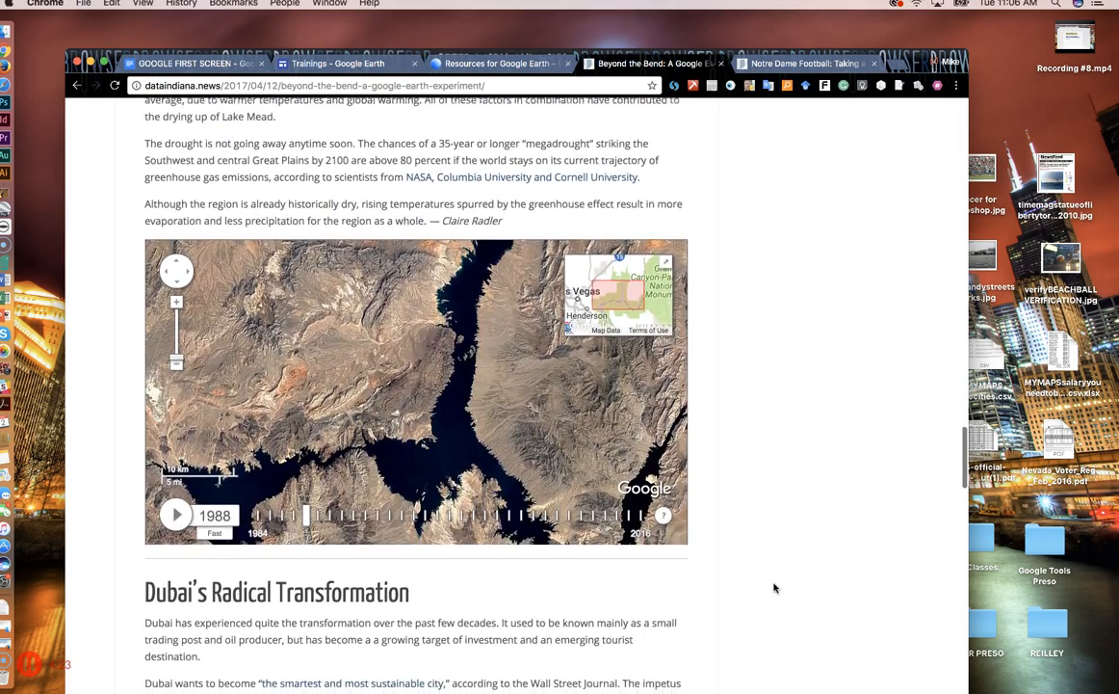
pyautogui.scroll(3)
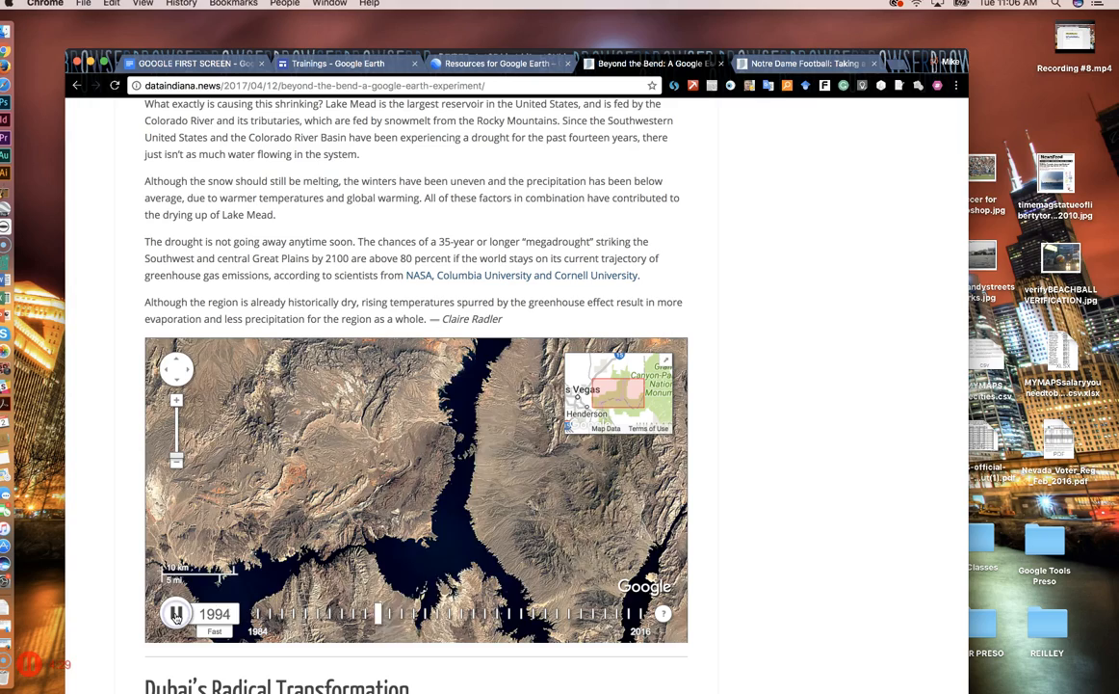
pyautogui.moveTo(376, 613); pyautogui.dragTo(632, 613)
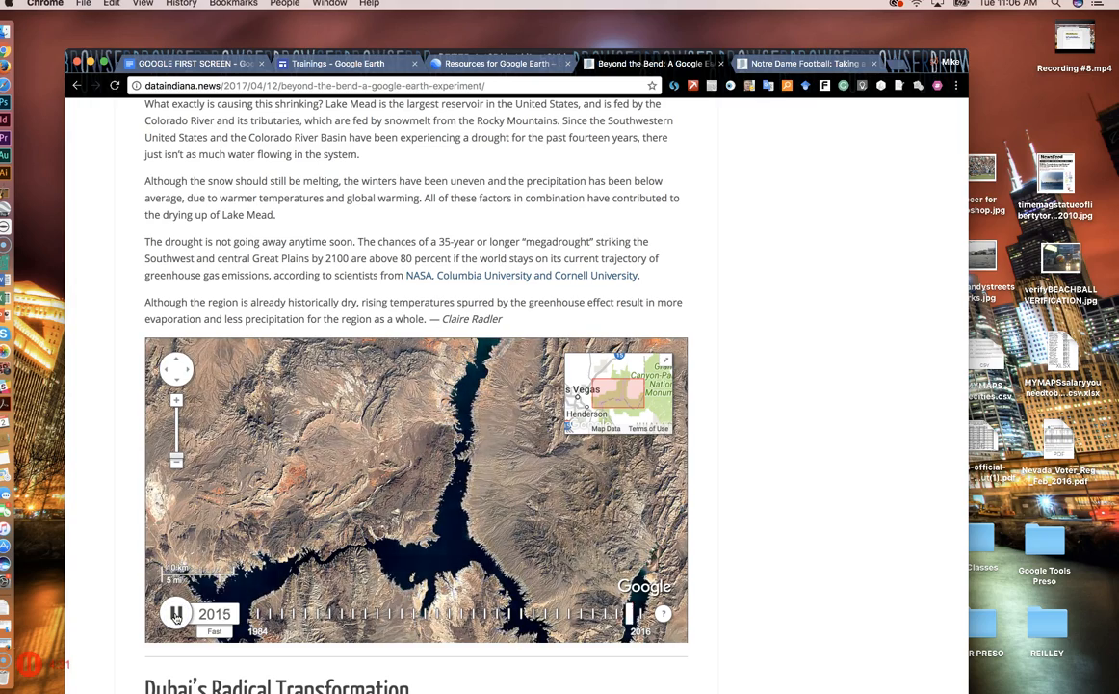
pyautogui.click(177, 613)
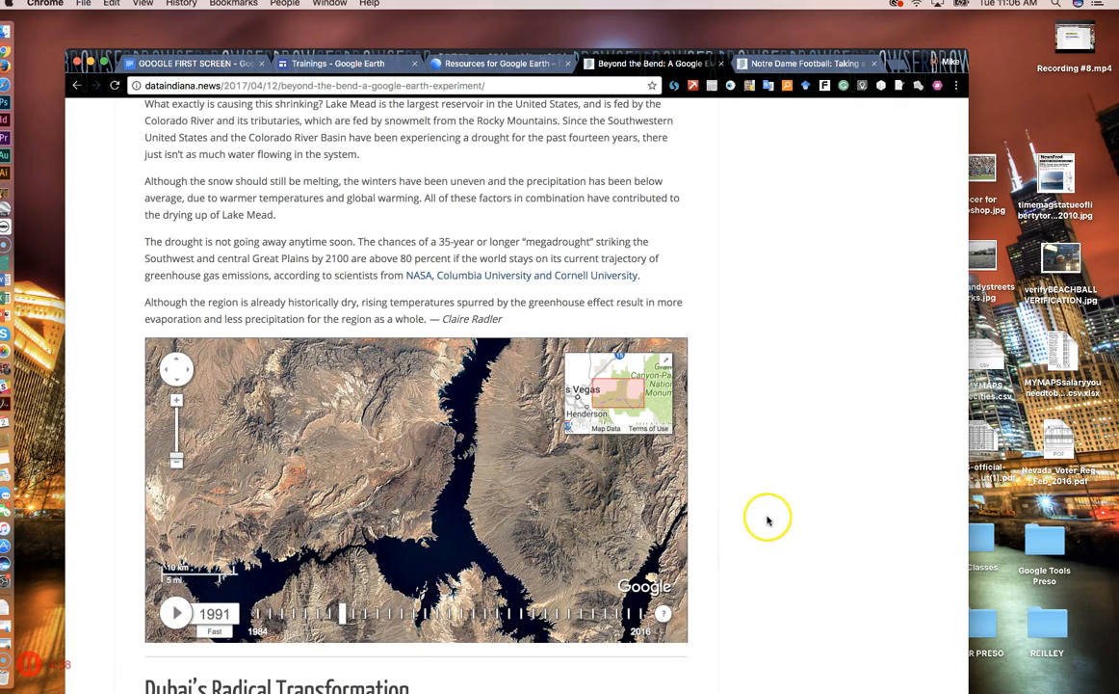
# Play the Myrtle Beach Rapid Growth timelapse past Dubai, then move on to a new tab page
pyautogui.scroll(-3)
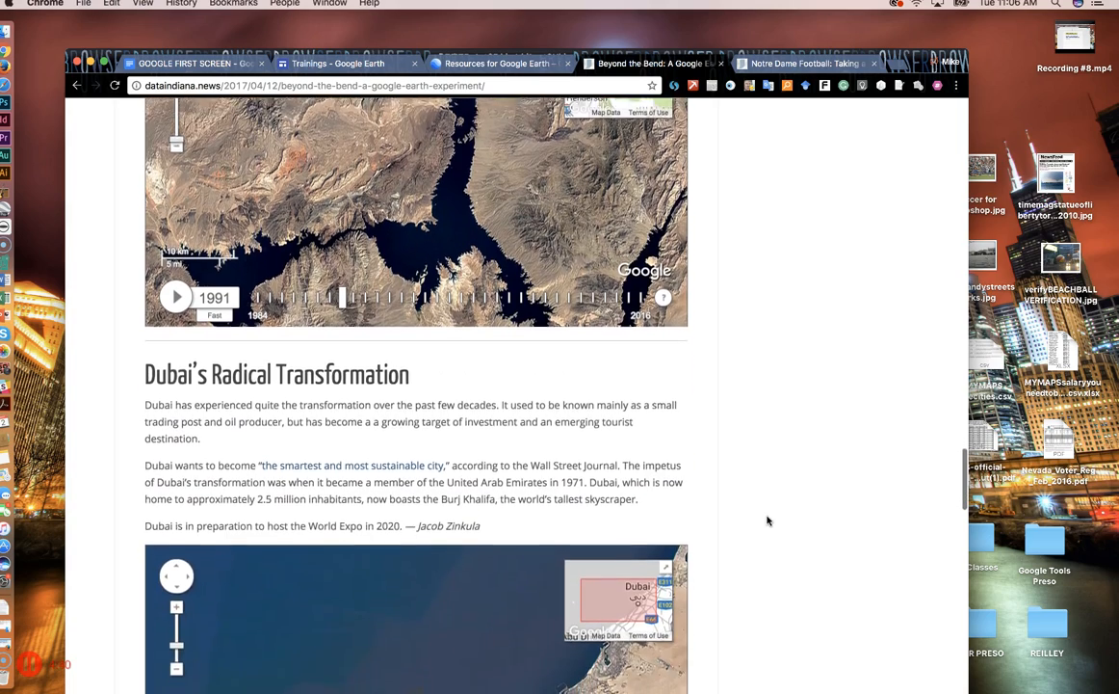
pyautogui.scroll(-3)
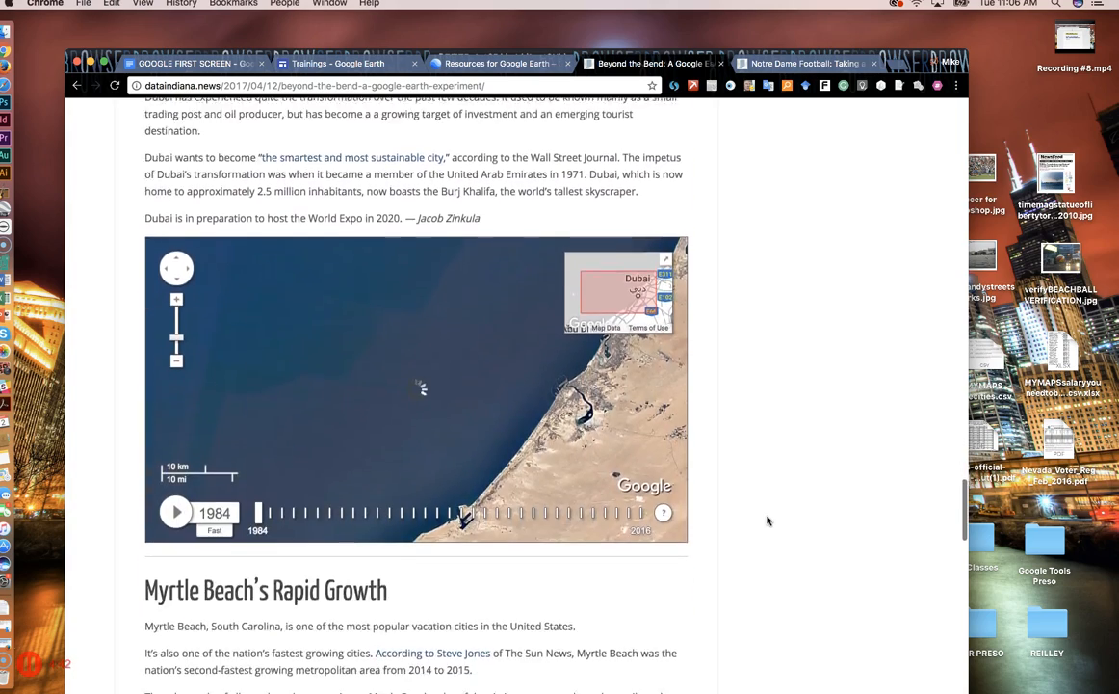
pyautogui.scroll(-3)
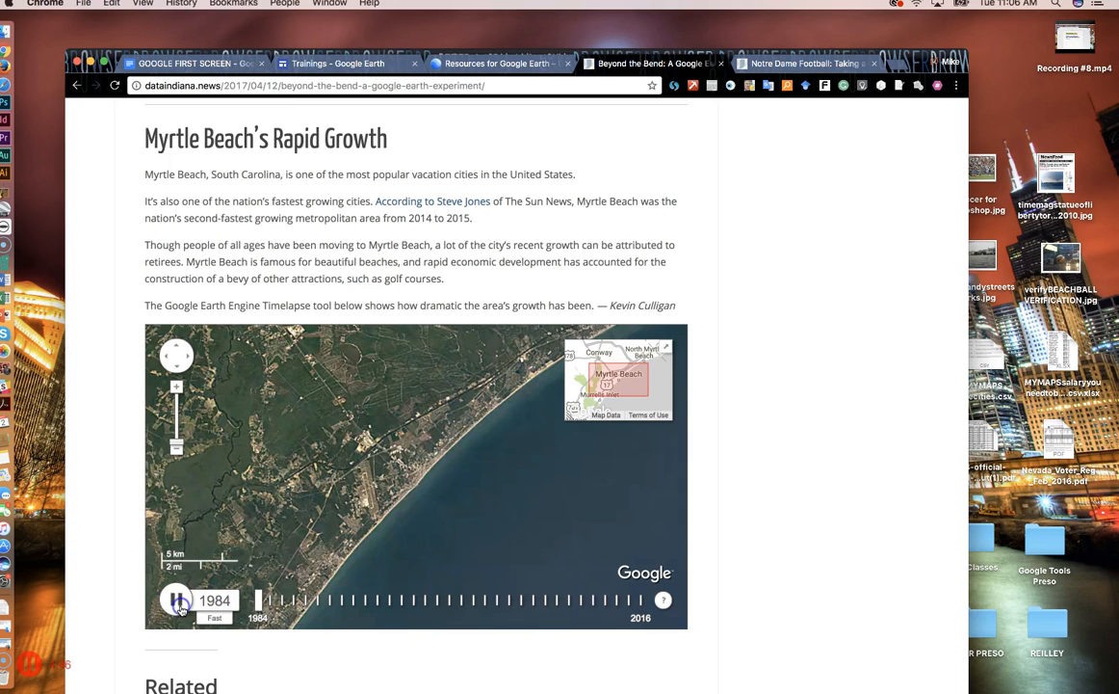
pyautogui.click(177, 601)
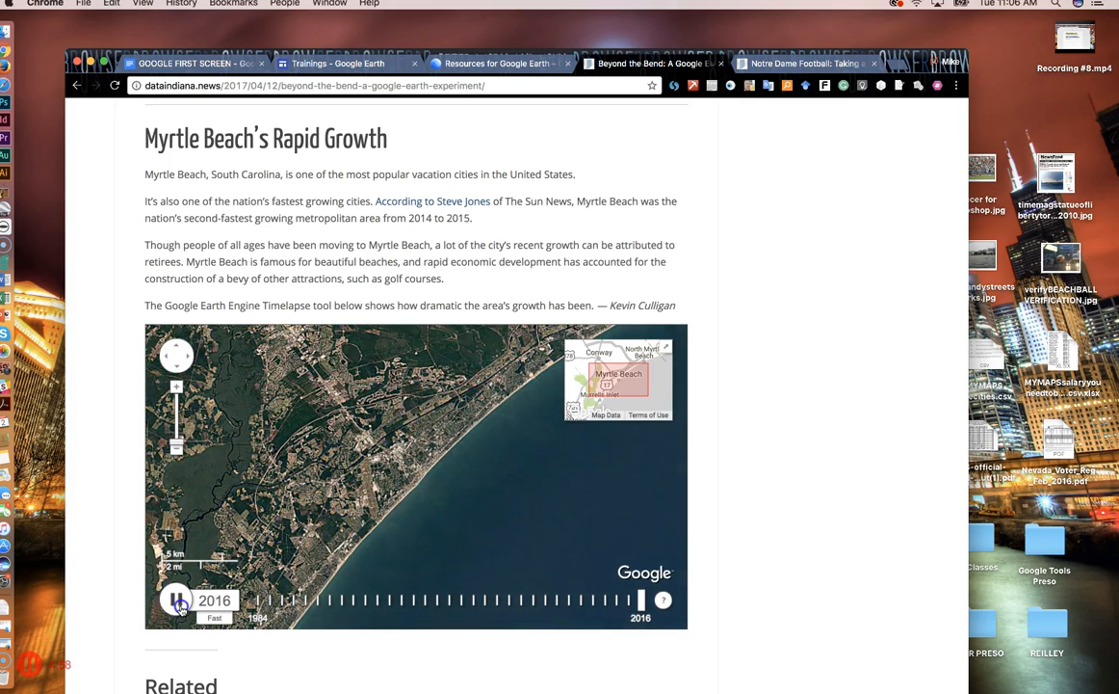
pyautogui.click(177, 599)
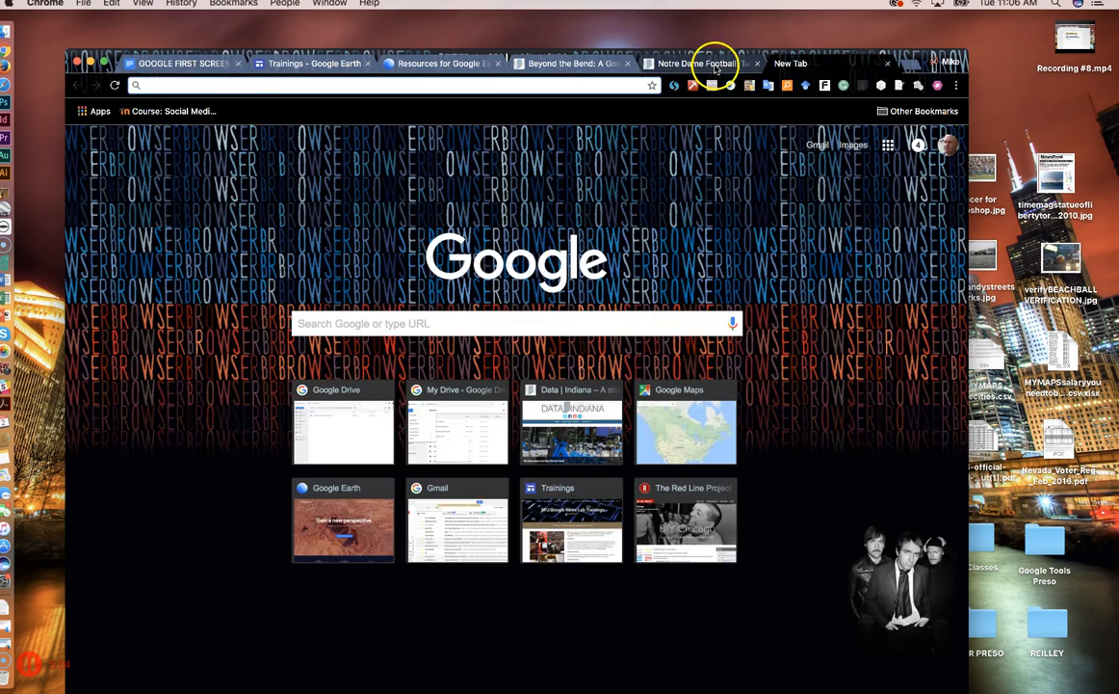
# Open the Notre Dame Football article and play its Shamrock Series Locations tour video
pyautogui.click(697, 63)
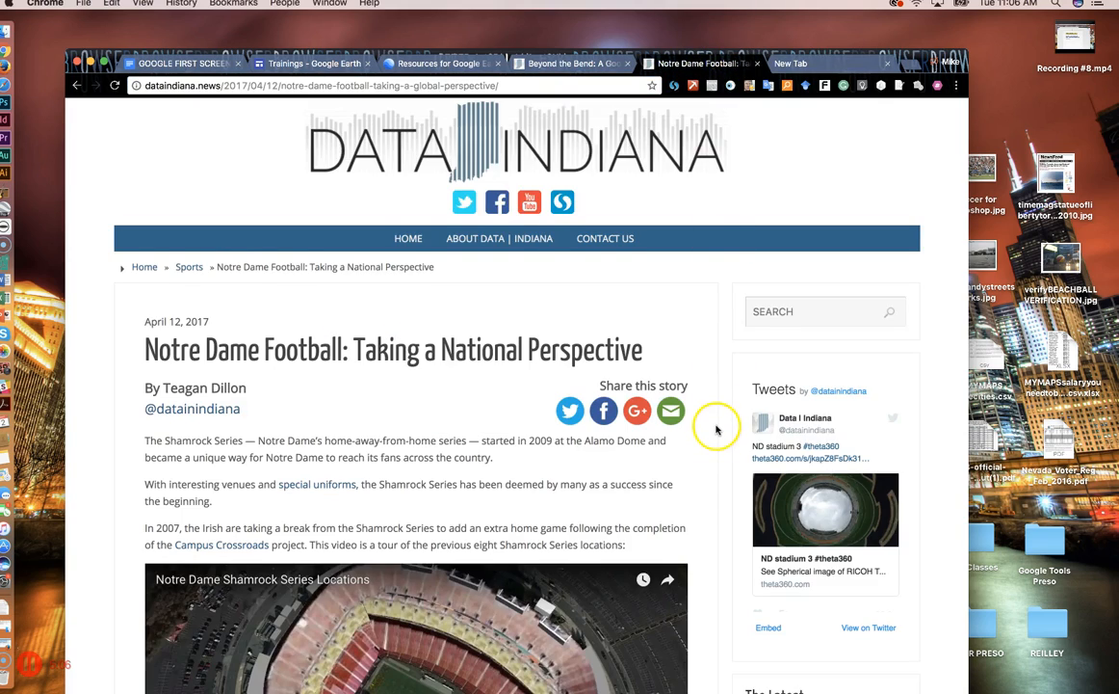
pyautogui.scroll(-3)
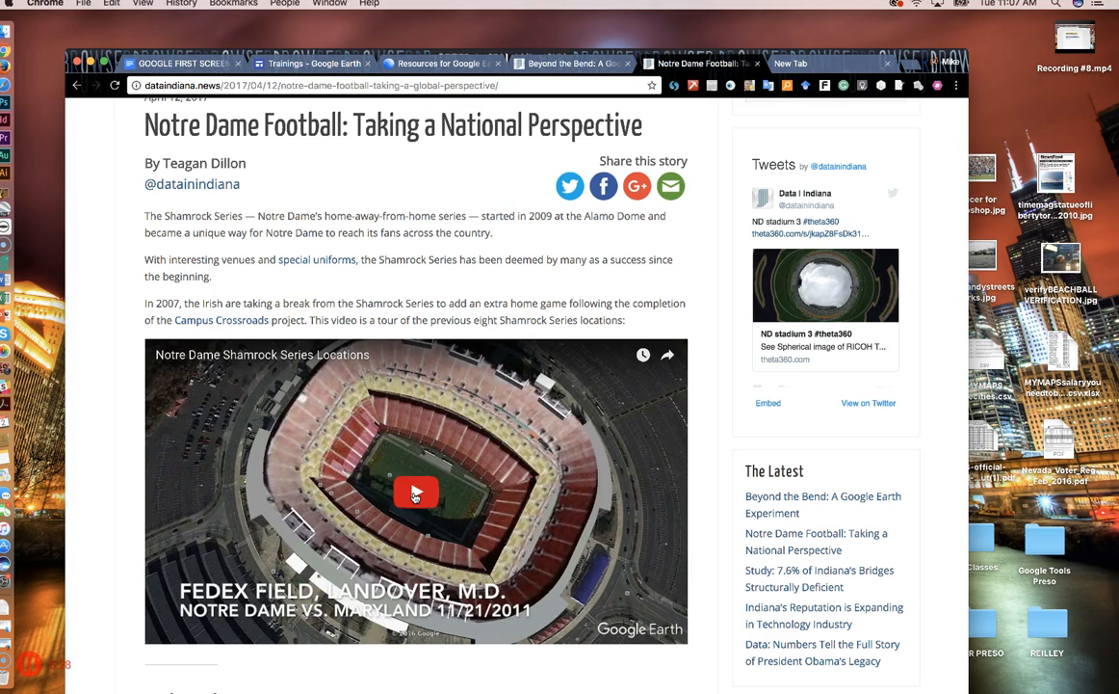
pyautogui.click(416, 493)
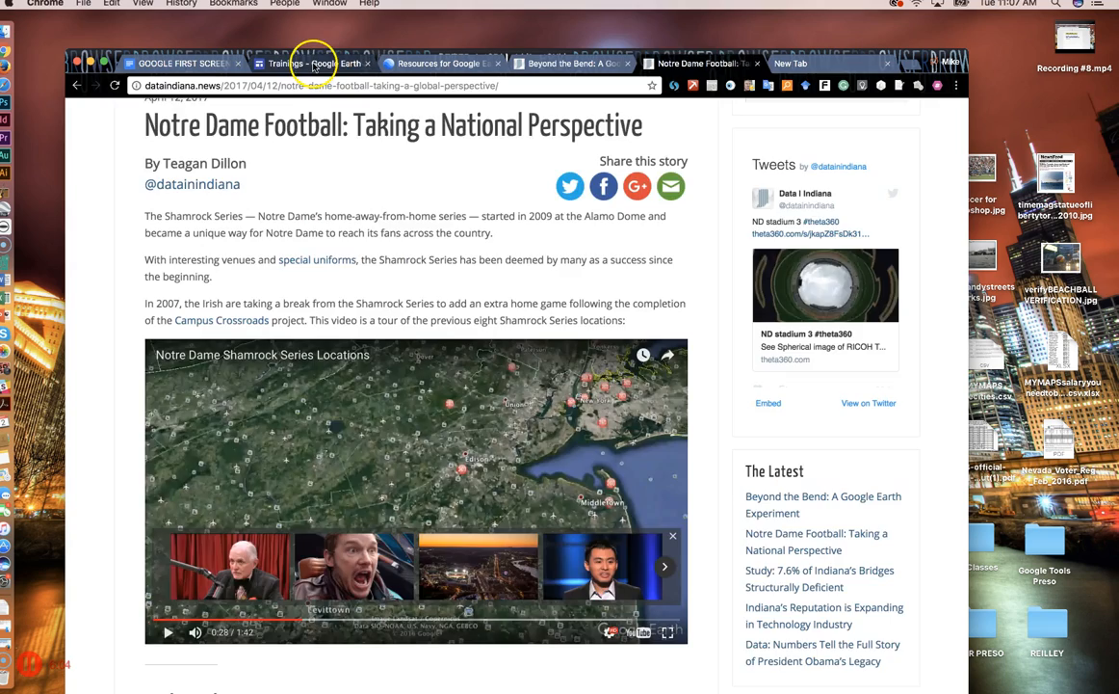
# Return to the Google Earth trainings page and bring its Examples list into view
pyautogui.click(312, 63)
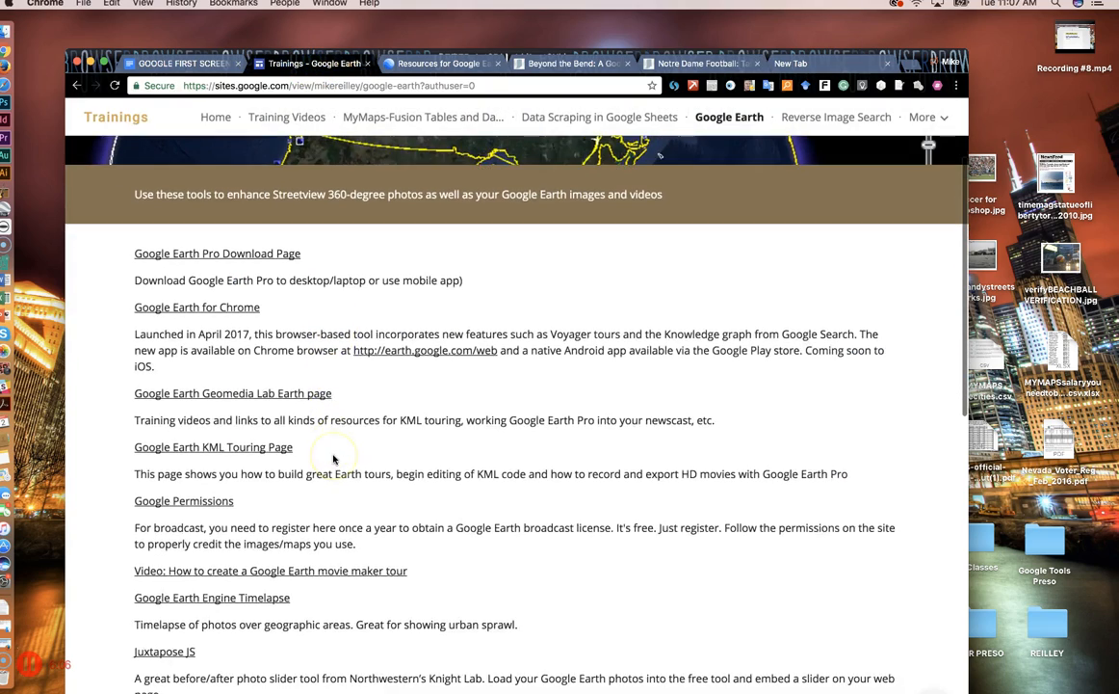
pyautogui.scroll(-3)
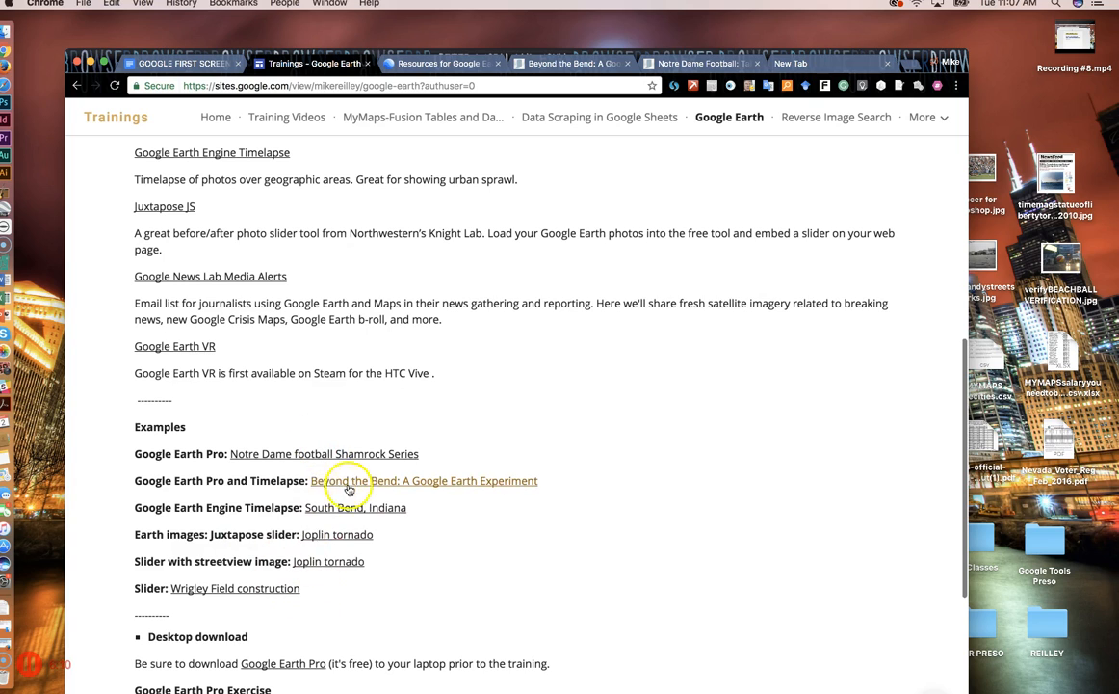
pyautogui.moveTo(306, 563)
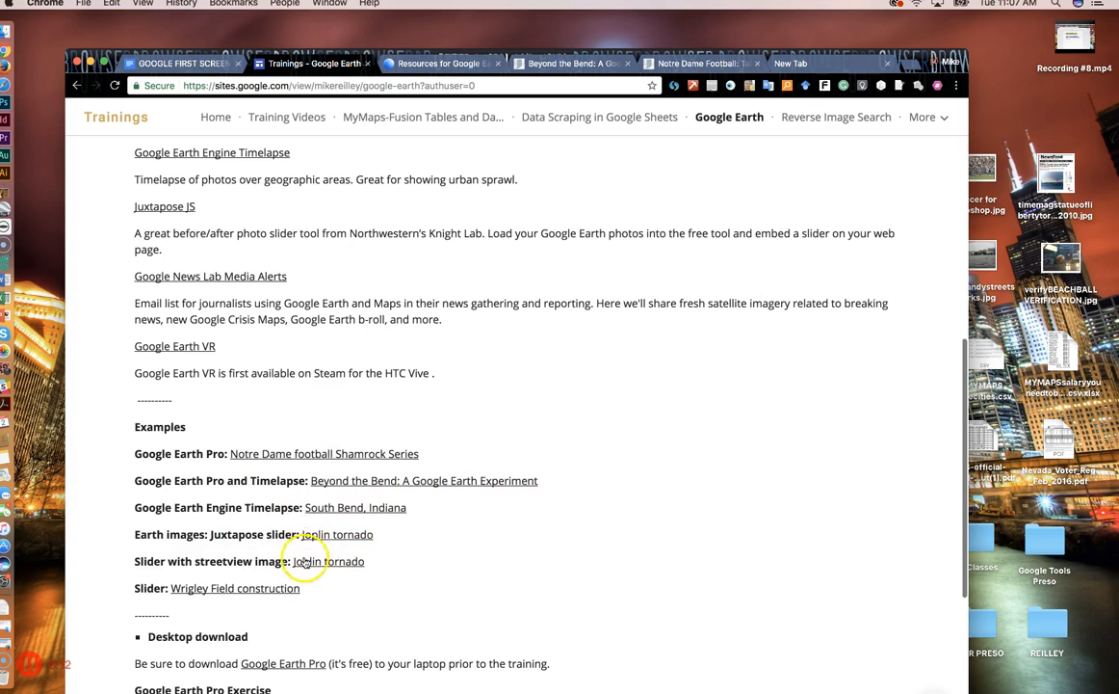
pyautogui.moveTo(323, 549)
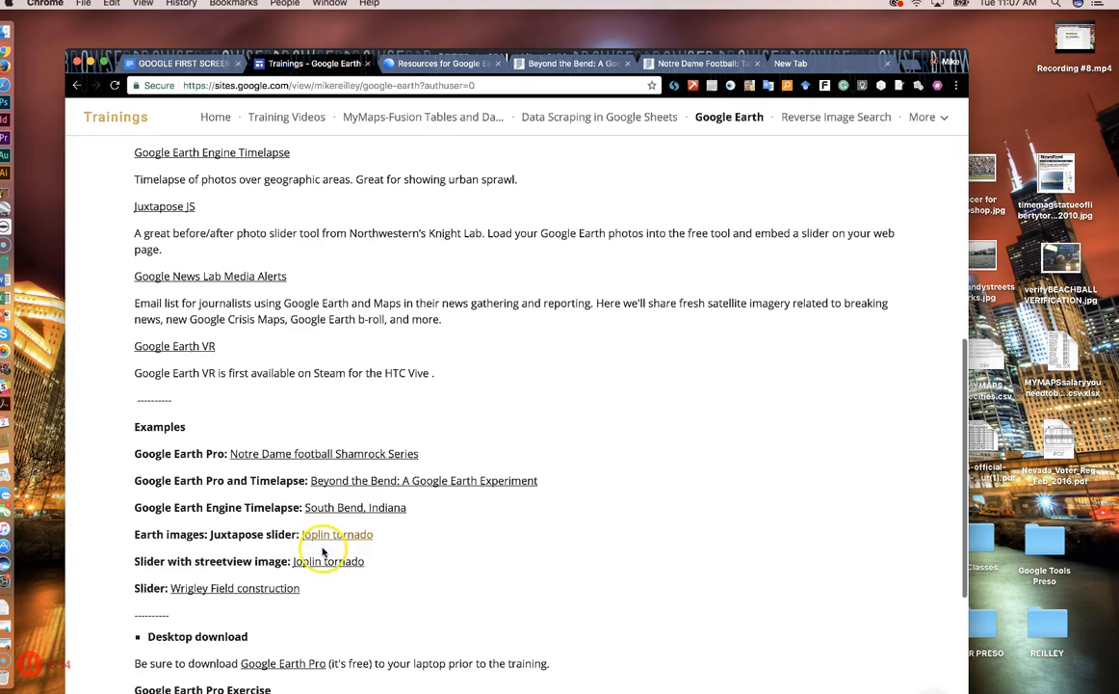
pyautogui.moveTo(256, 587)
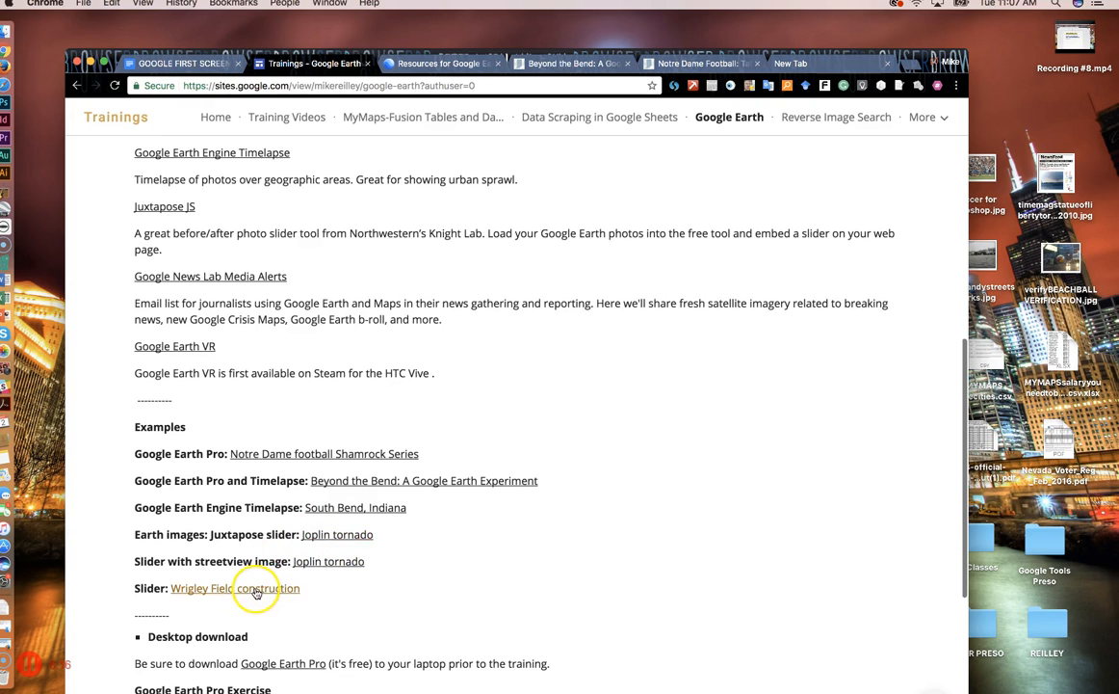